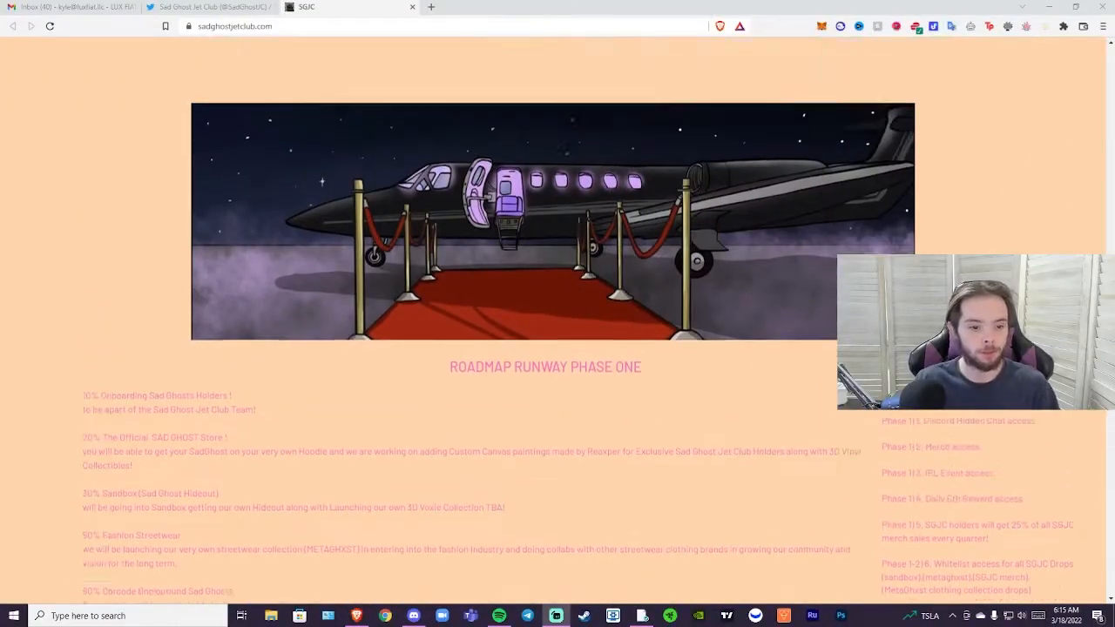
Step: Scroll up from Roadmap Runway Phase One to the 0.04 eth ghost mint panel
scroll(up, 3)
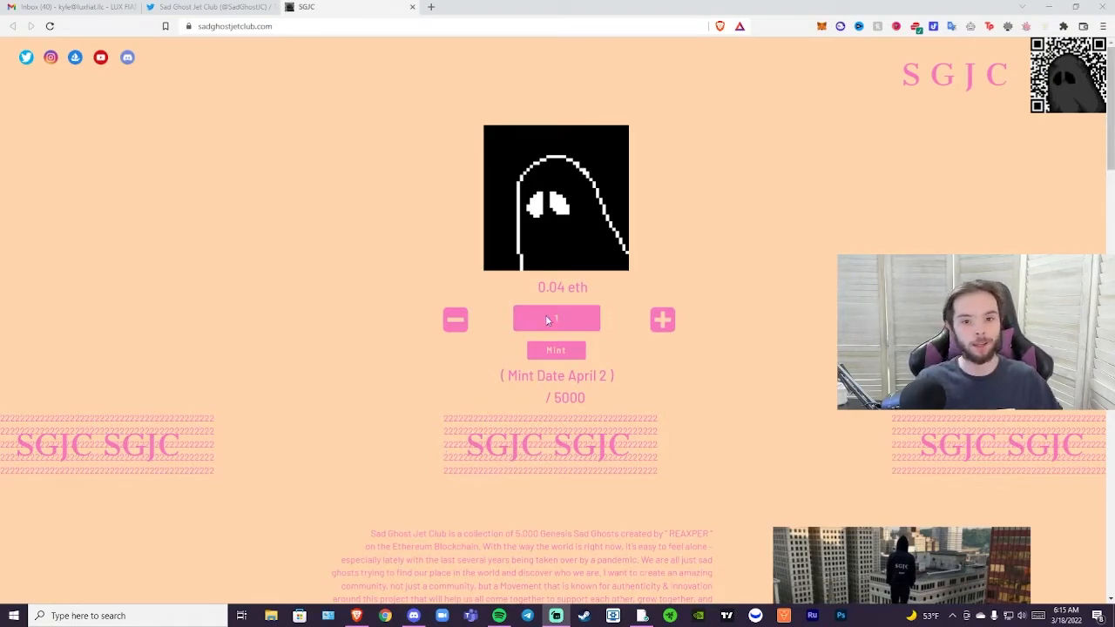
mouse_move(797, 297)
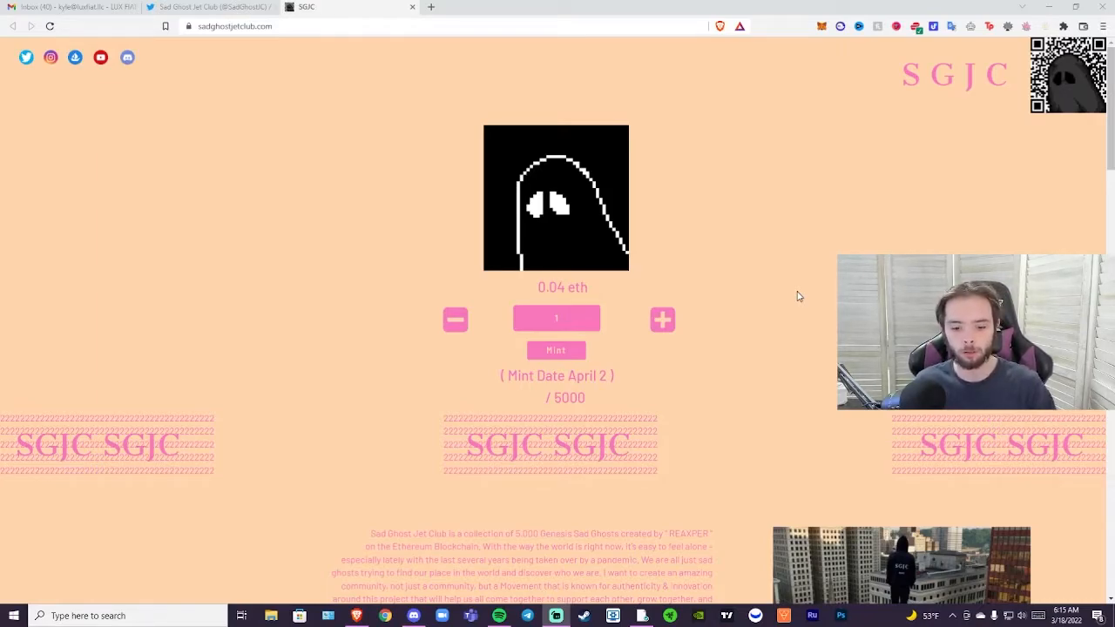
mouse_move(784, 206)
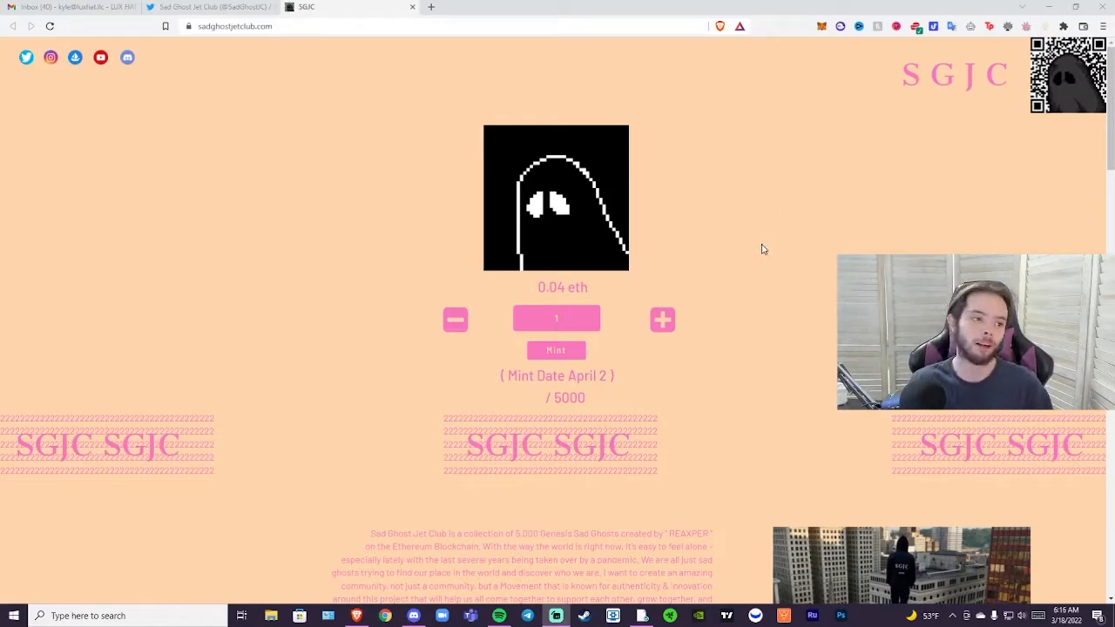
mouse_move(752, 239)
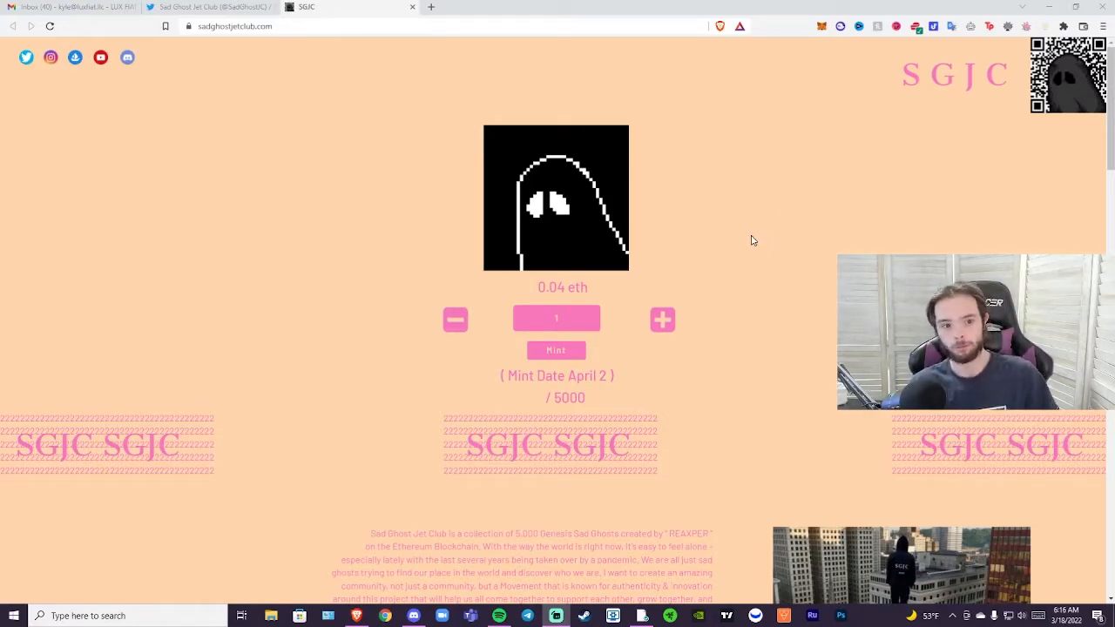
mouse_move(721, 280)
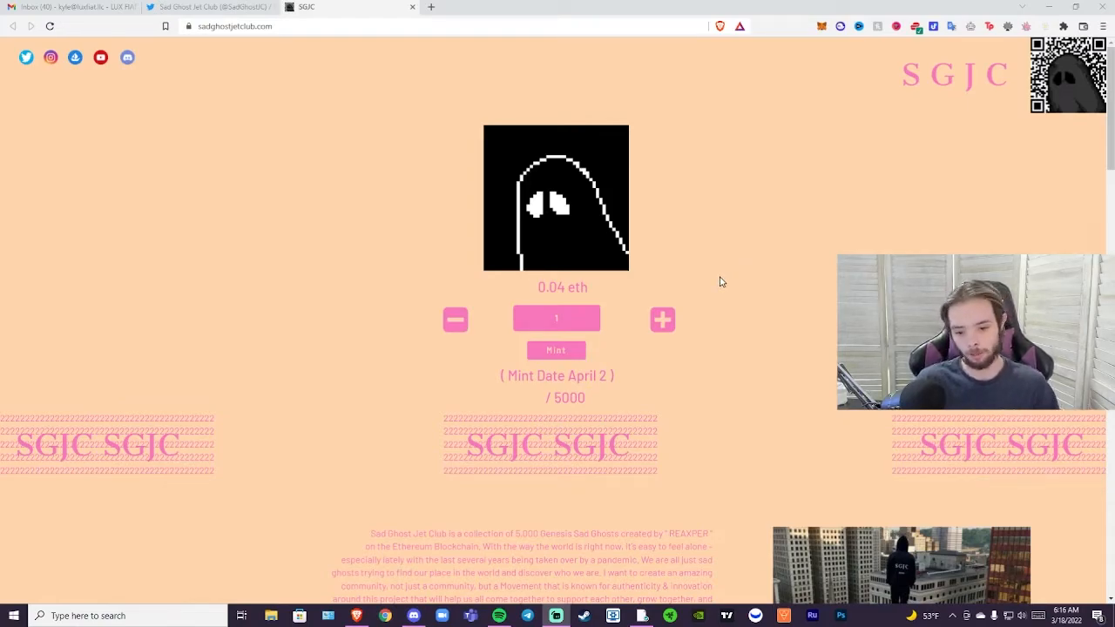
mouse_move(720, 299)
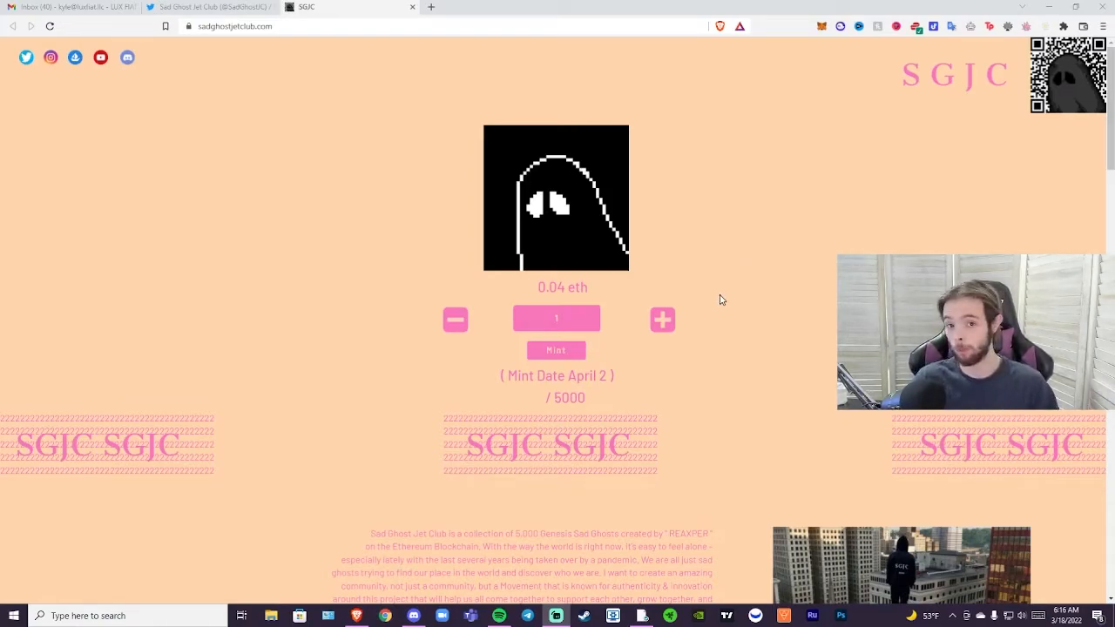
mouse_move(752, 364)
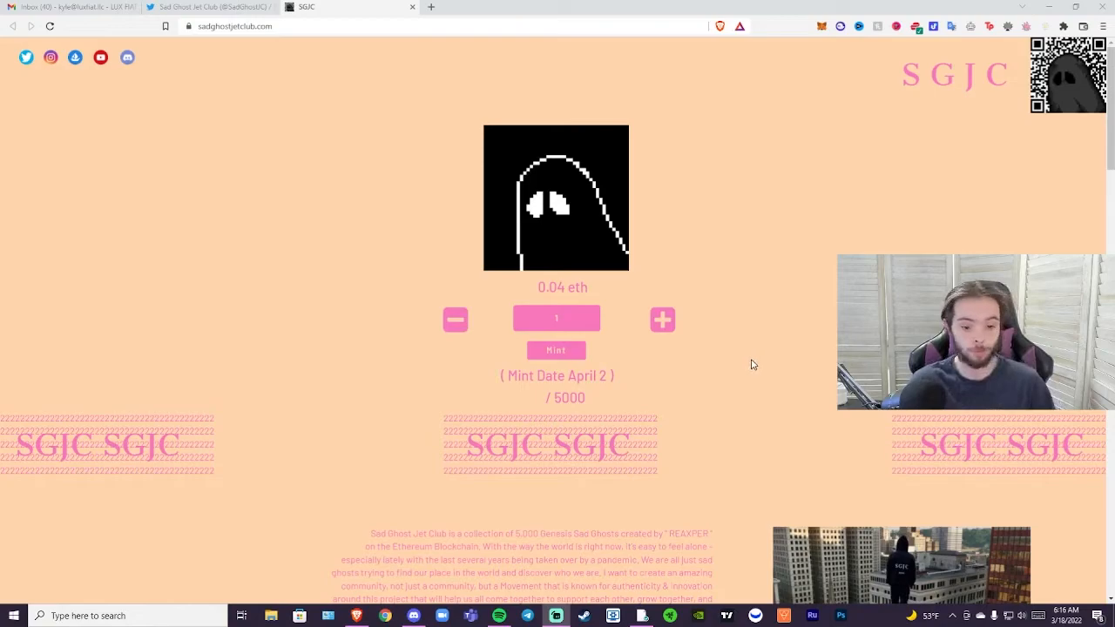
scroll(down, 3)
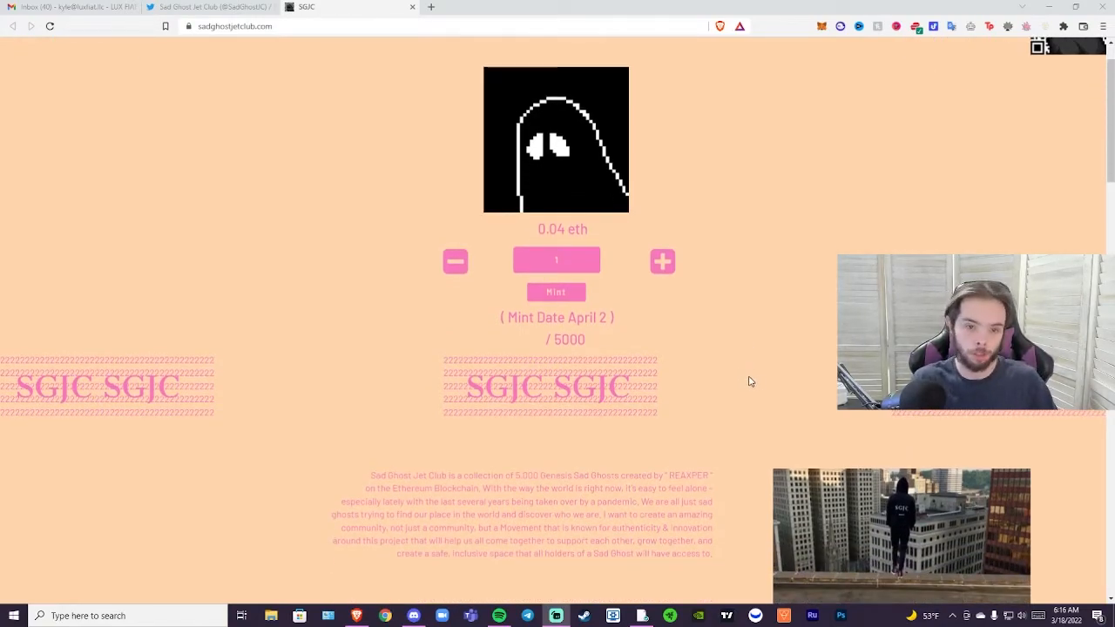
scroll(up, 3)
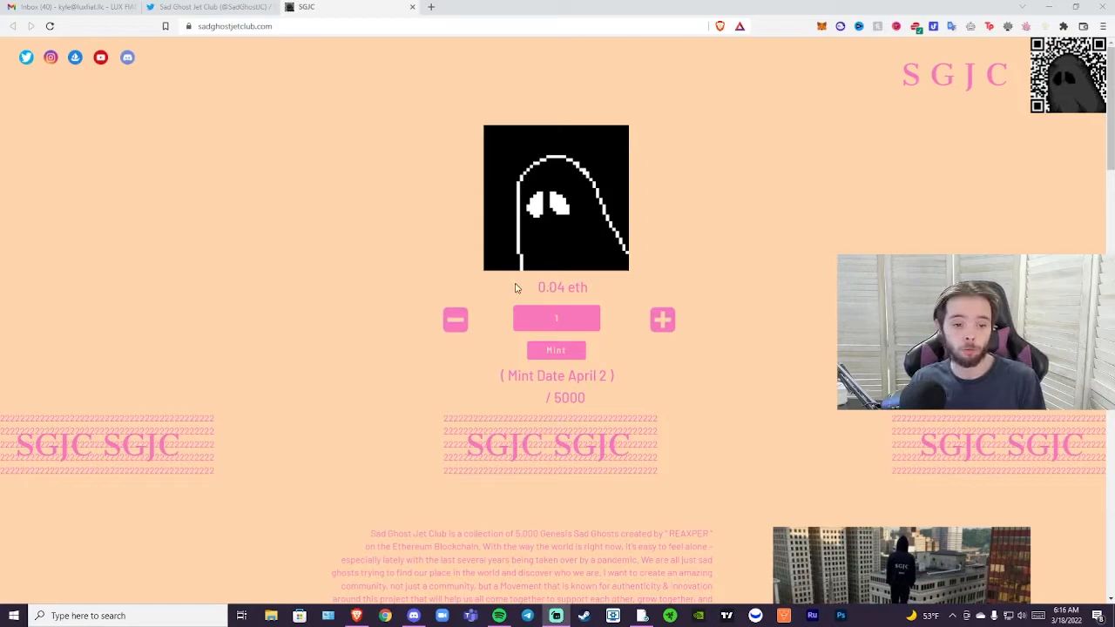
scroll(down, 3)
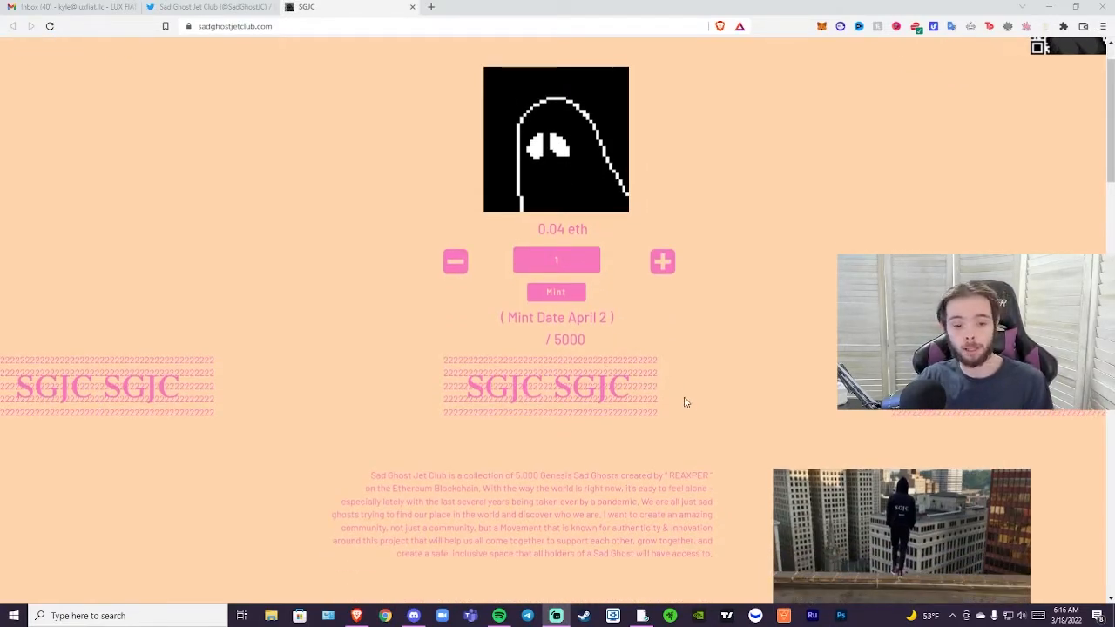
mouse_move(598, 424)
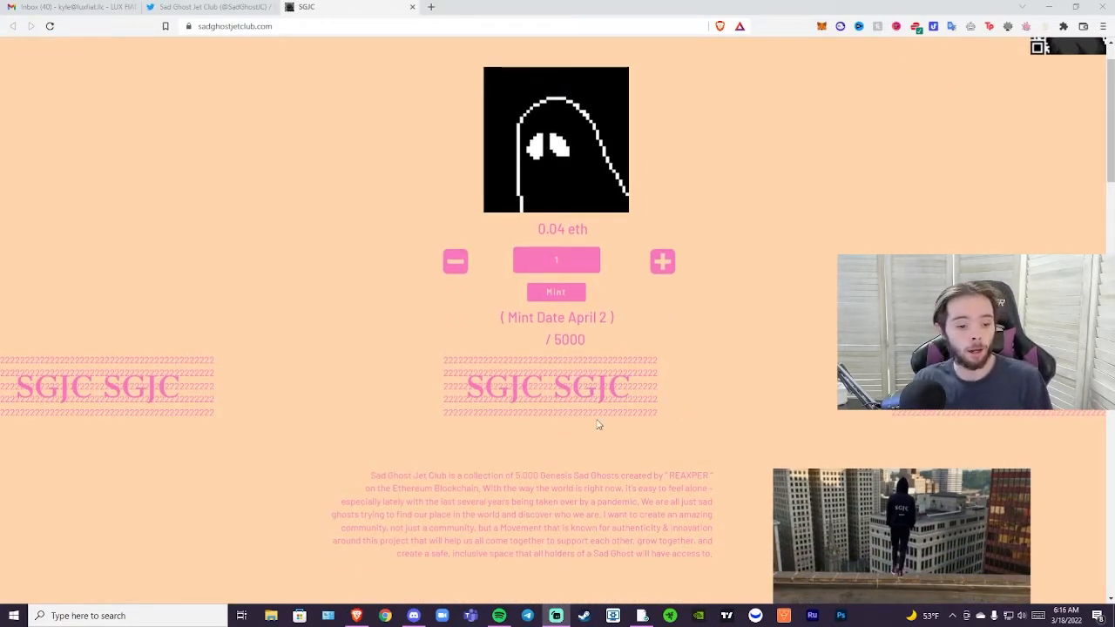
scroll(down, 3)
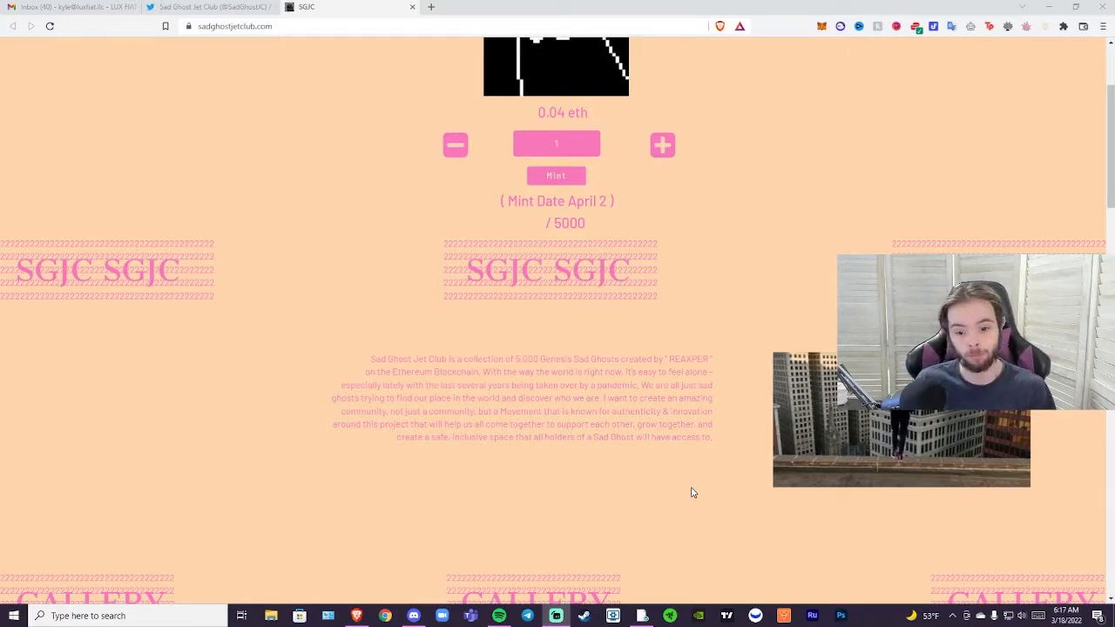
mouse_move(727, 409)
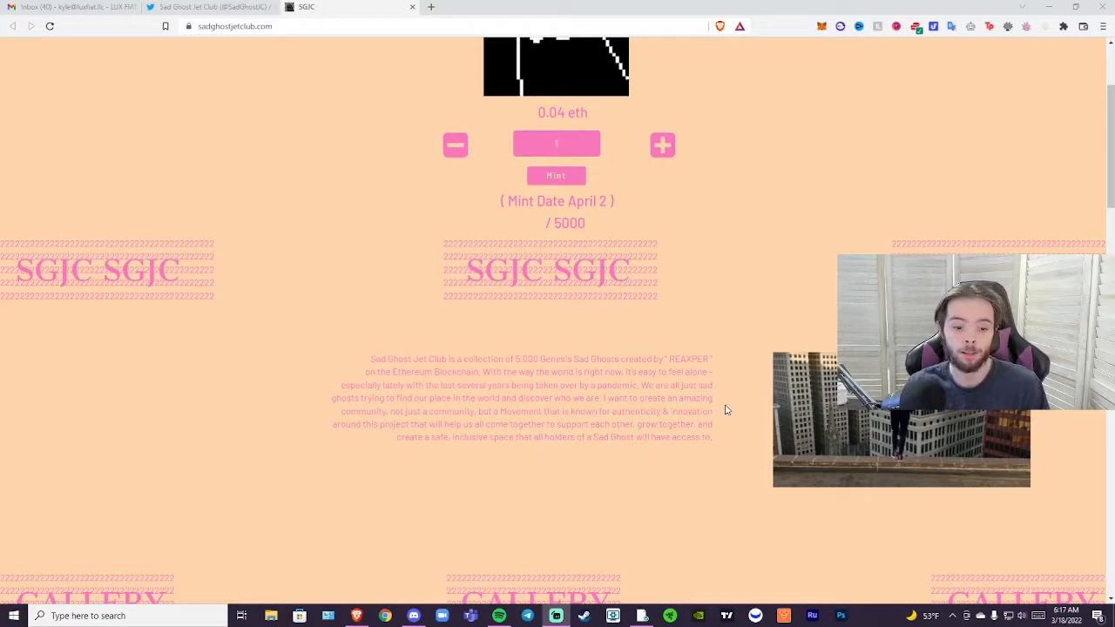
mouse_move(697, 340)
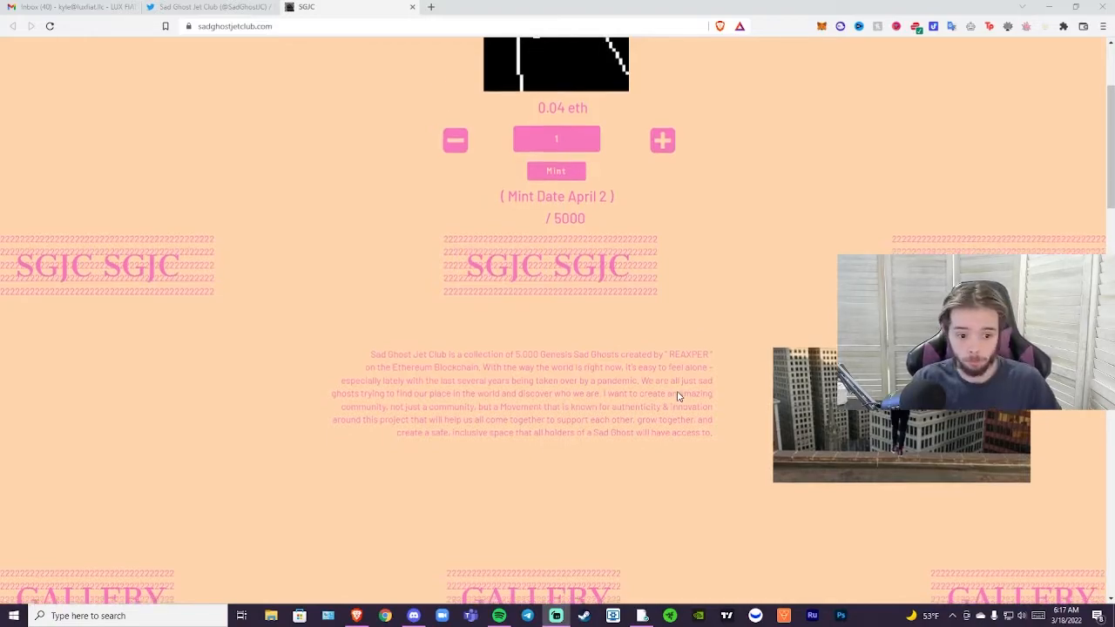
Step: Scroll down the homepage to the GALLERY's three rows of pixel ghost artwork
scroll(down, 3)
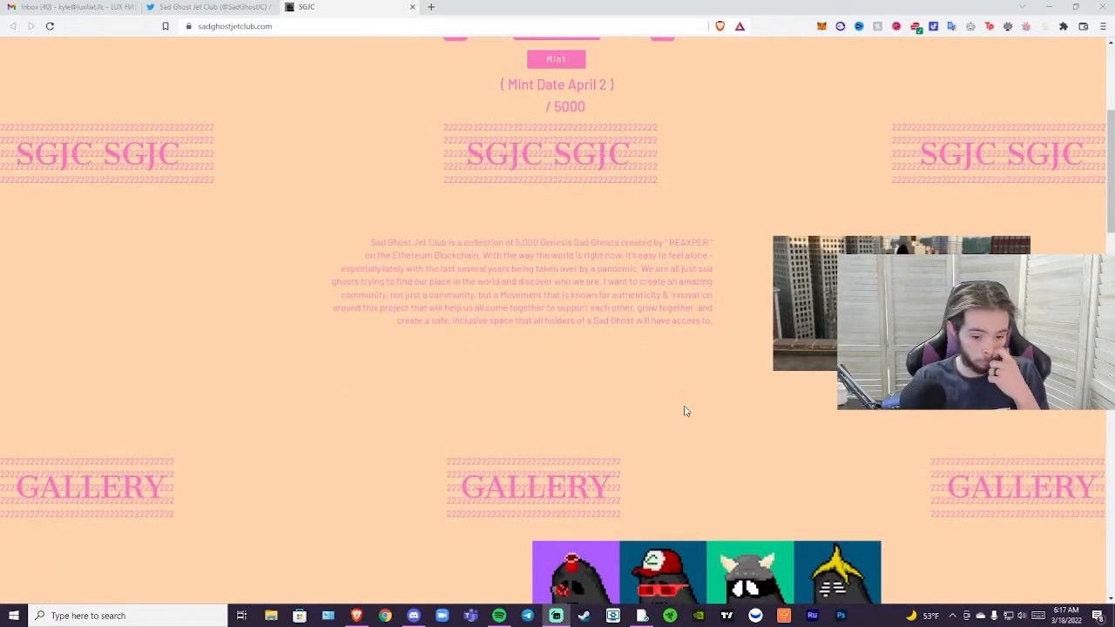
scroll(down, 3)
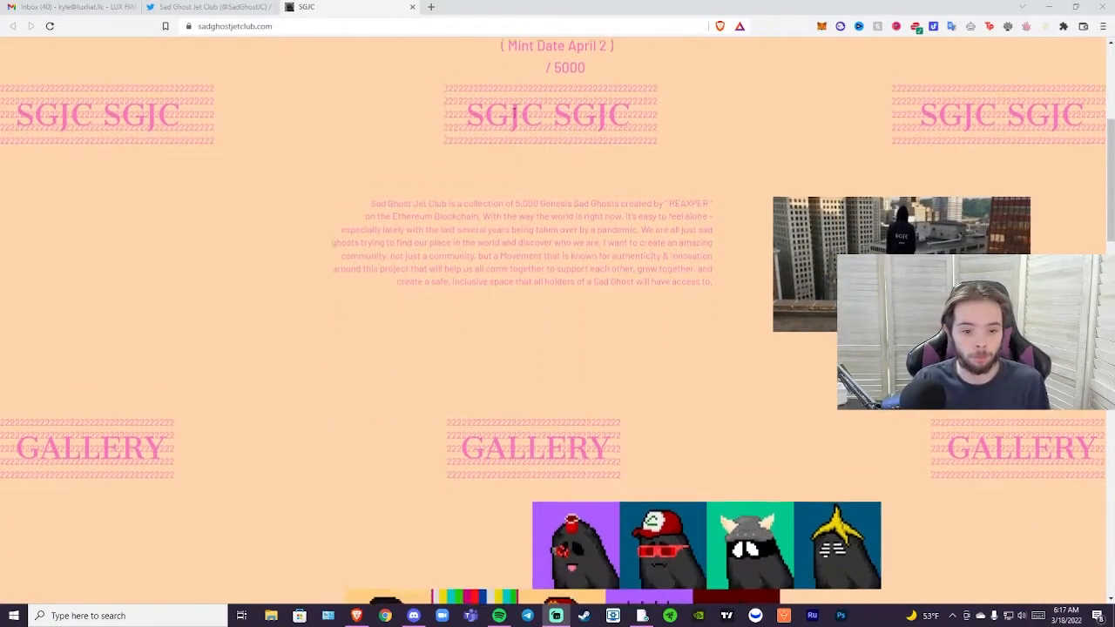
scroll(down, 3)
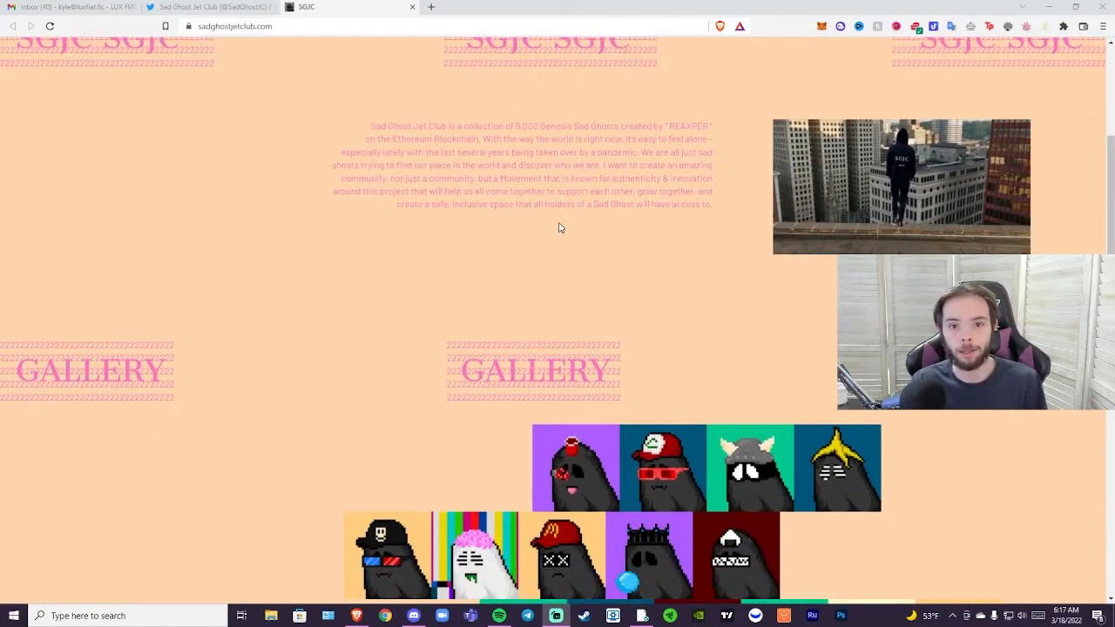
scroll(down, 3)
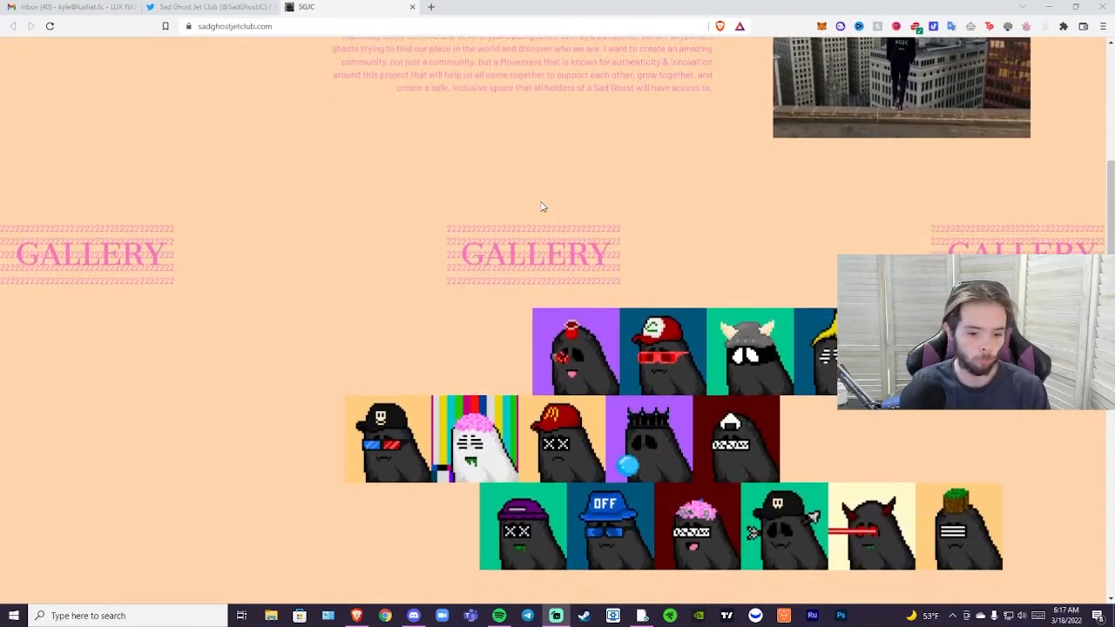
scroll(down, 3)
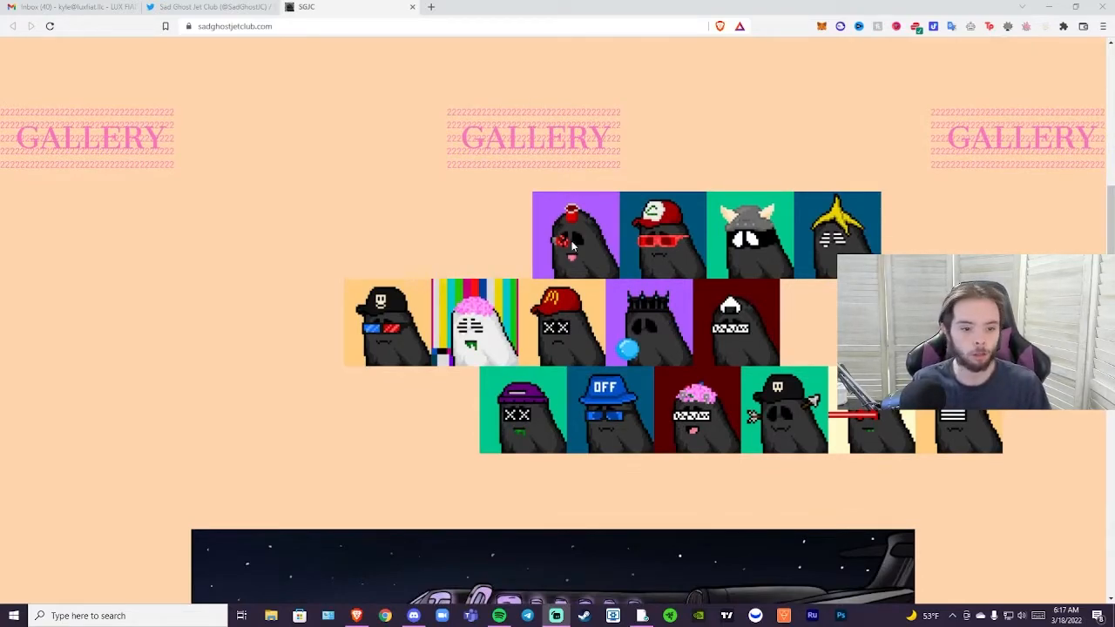
mouse_move(623, 248)
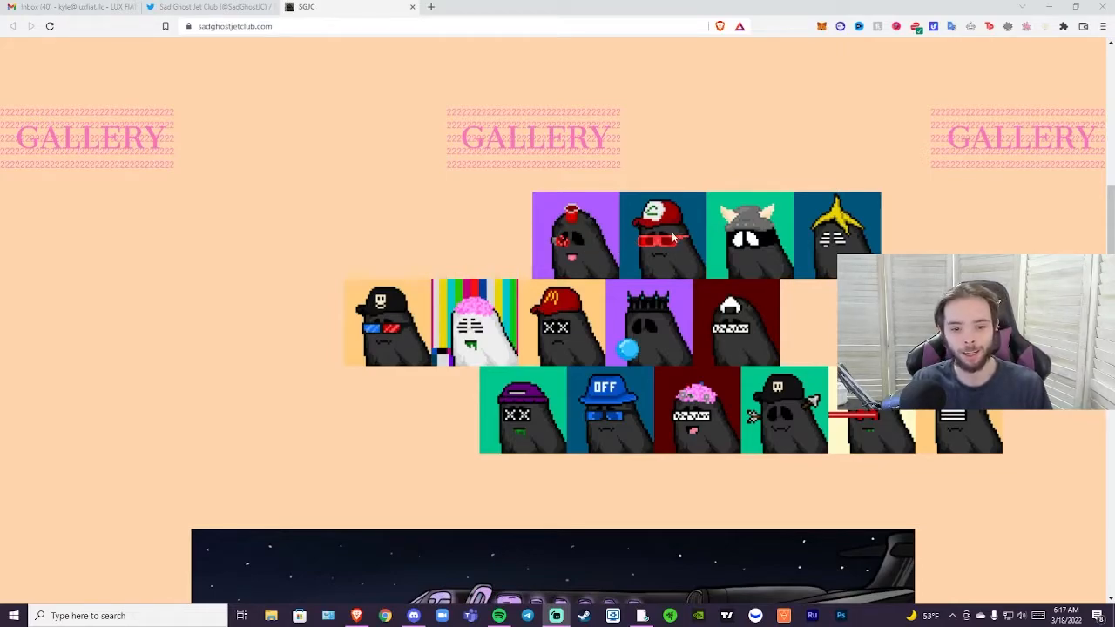
mouse_move(663, 242)
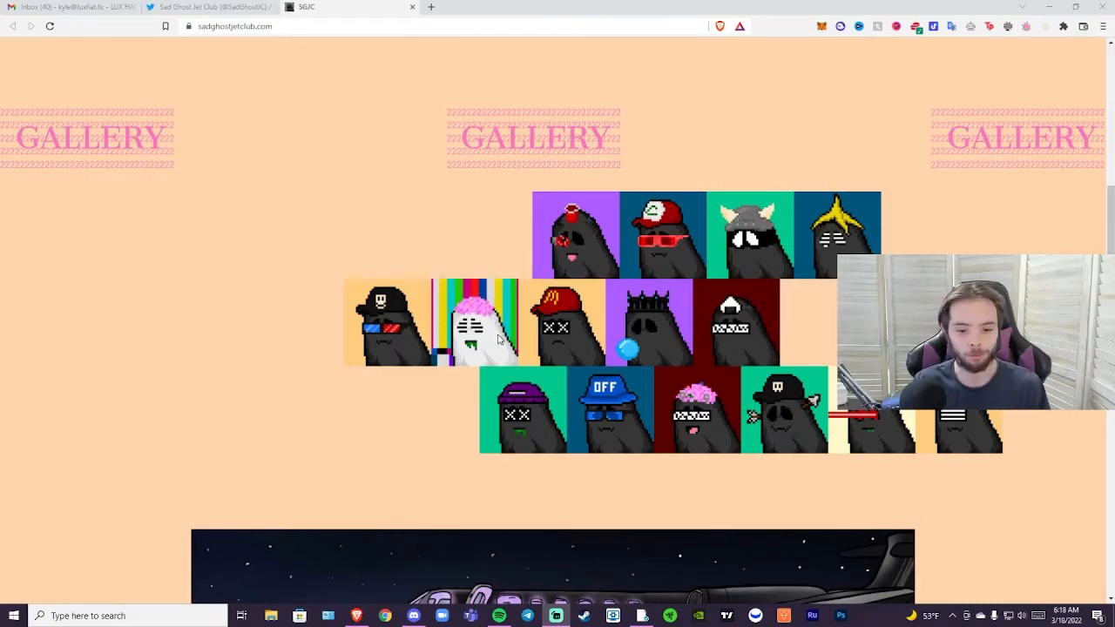
scroll(down, 3)
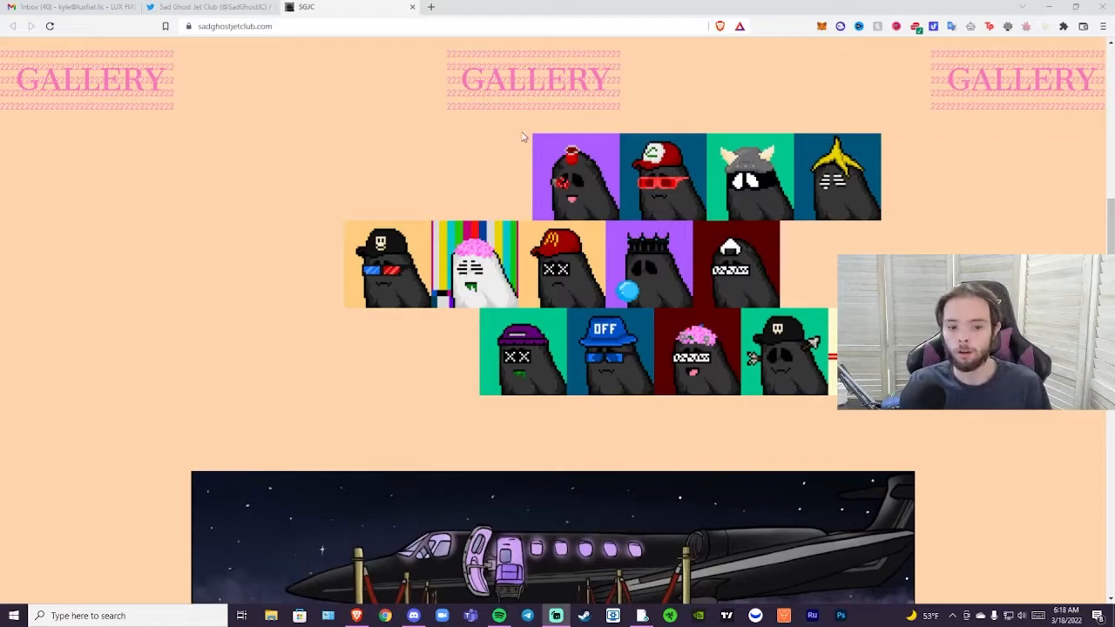
scroll(down, 3)
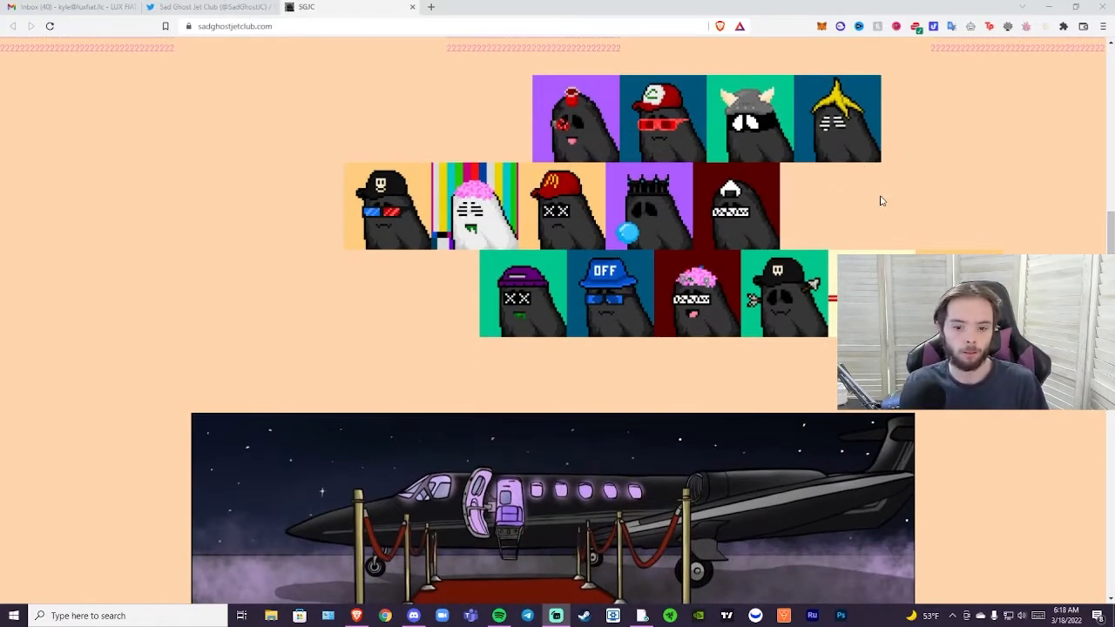
mouse_move(860, 187)
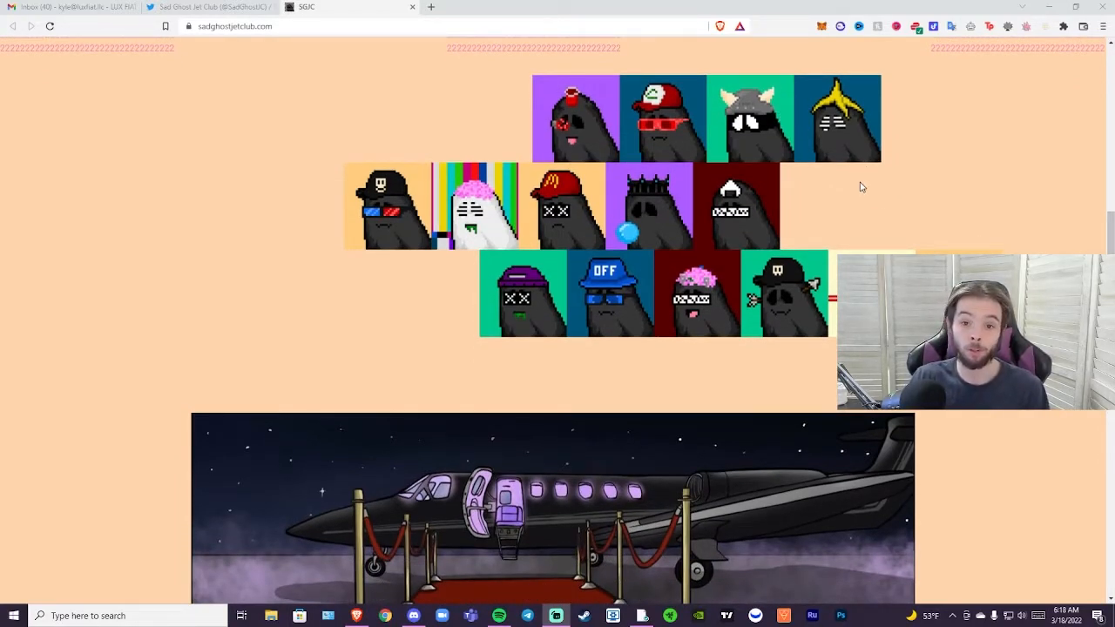
scroll(down, 3)
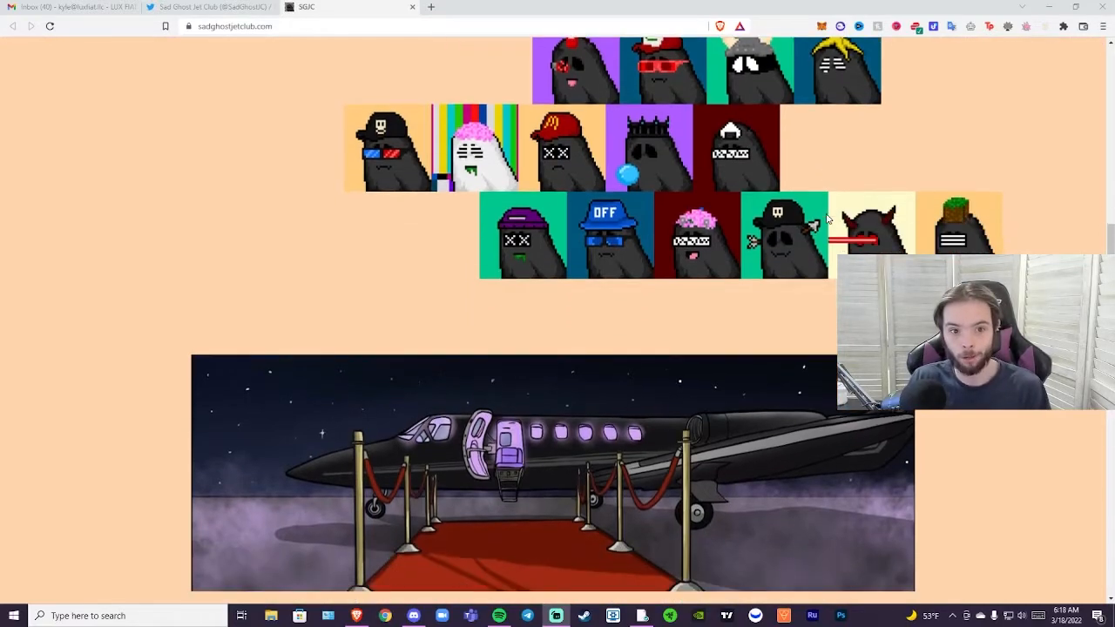
scroll(down, 3)
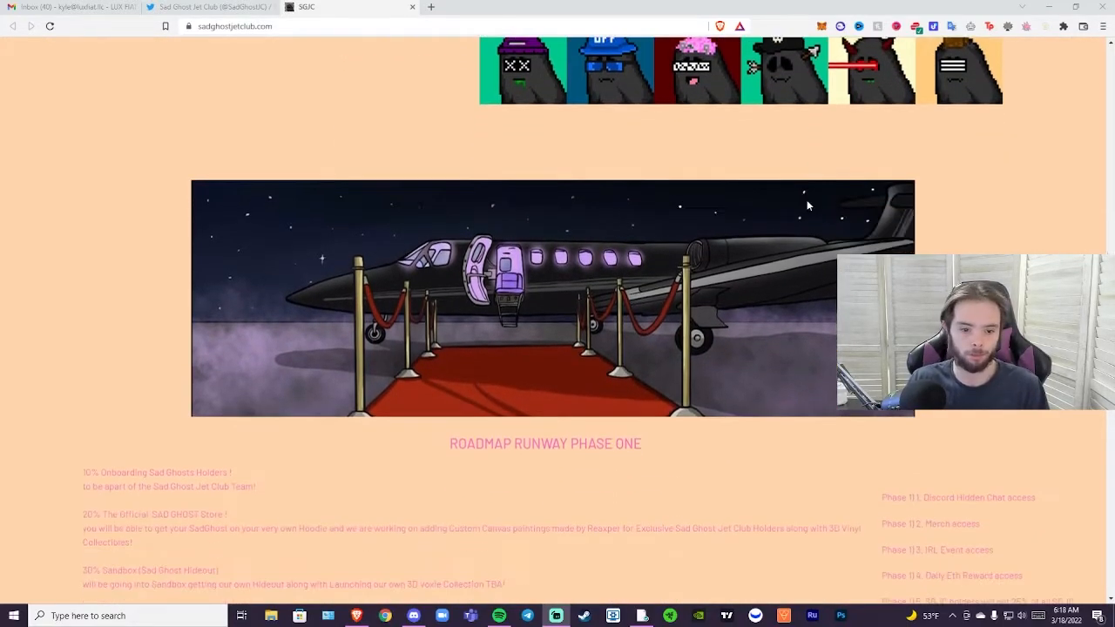
scroll(down, 3)
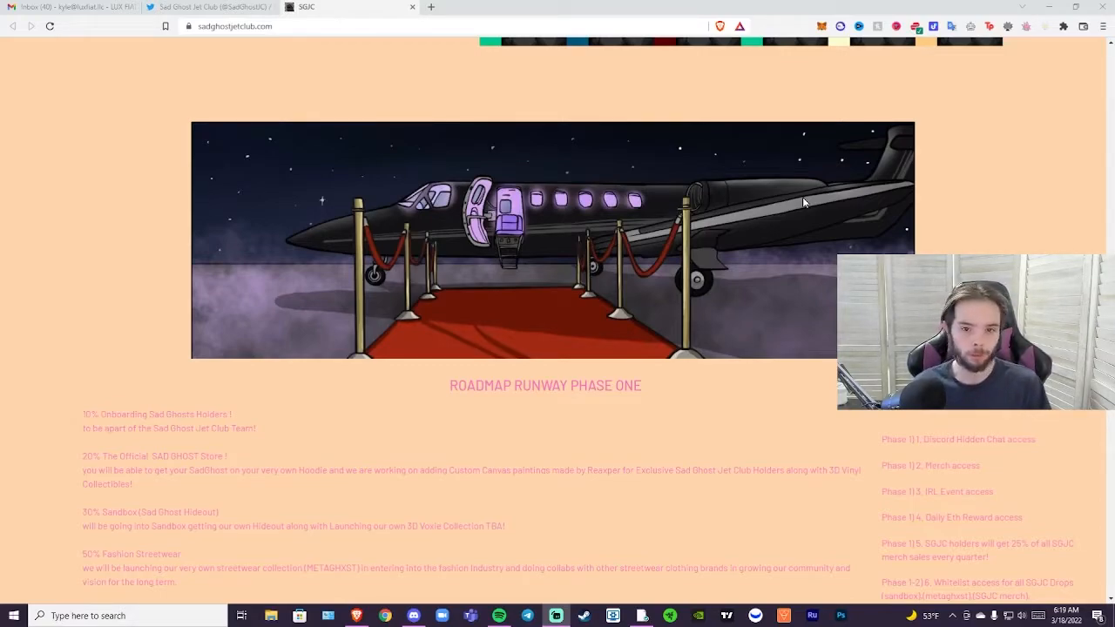
scroll(down, 3)
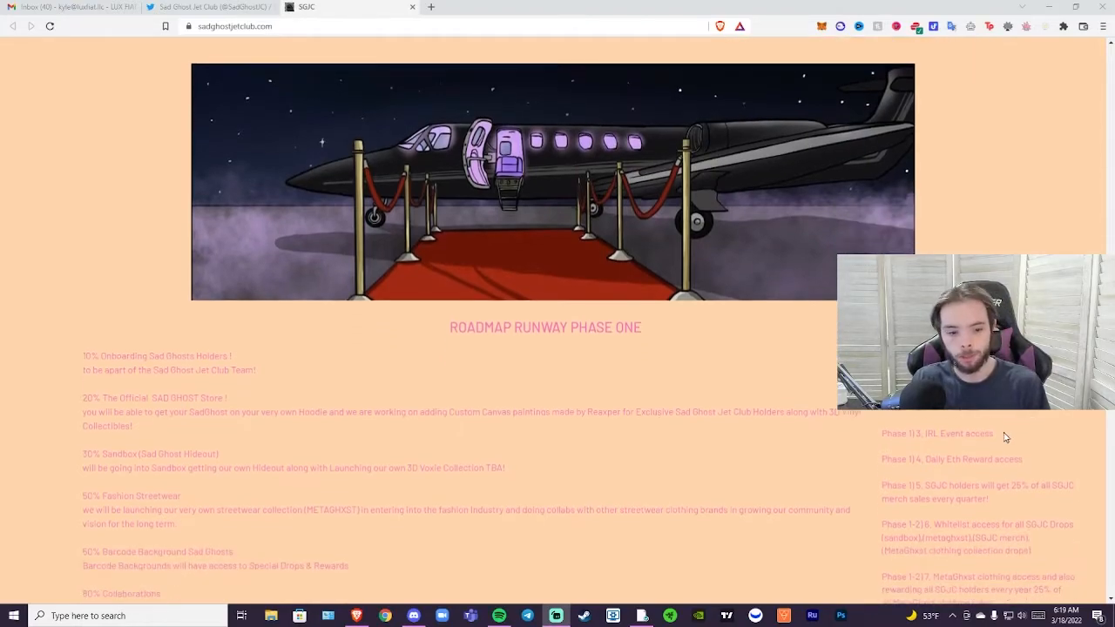
scroll(down, 3)
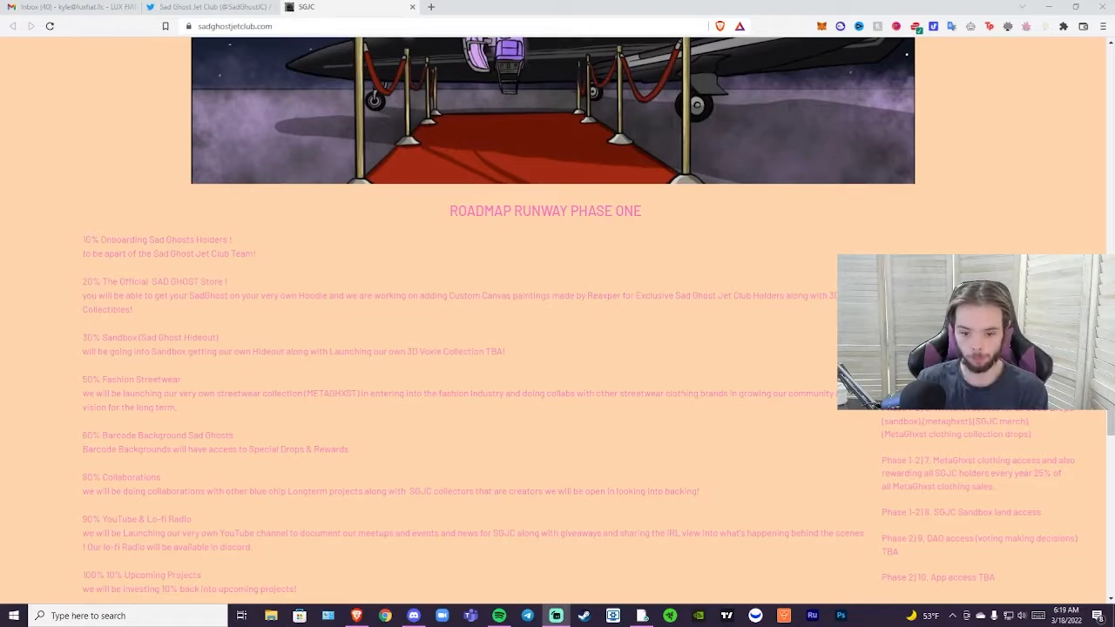
scroll(down, 3)
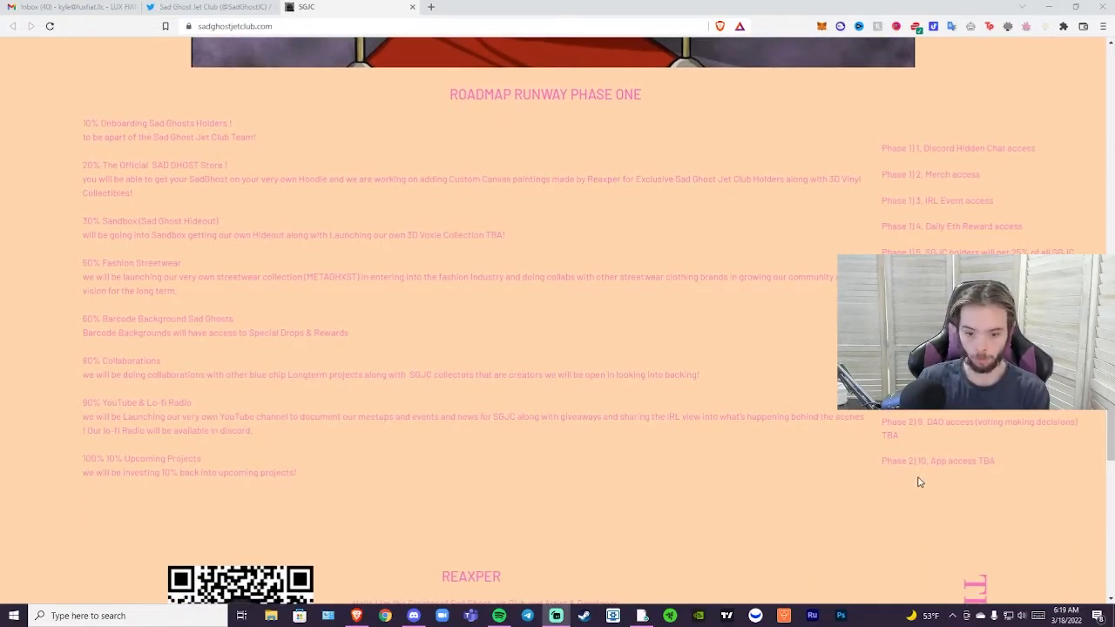
scroll(up, 3)
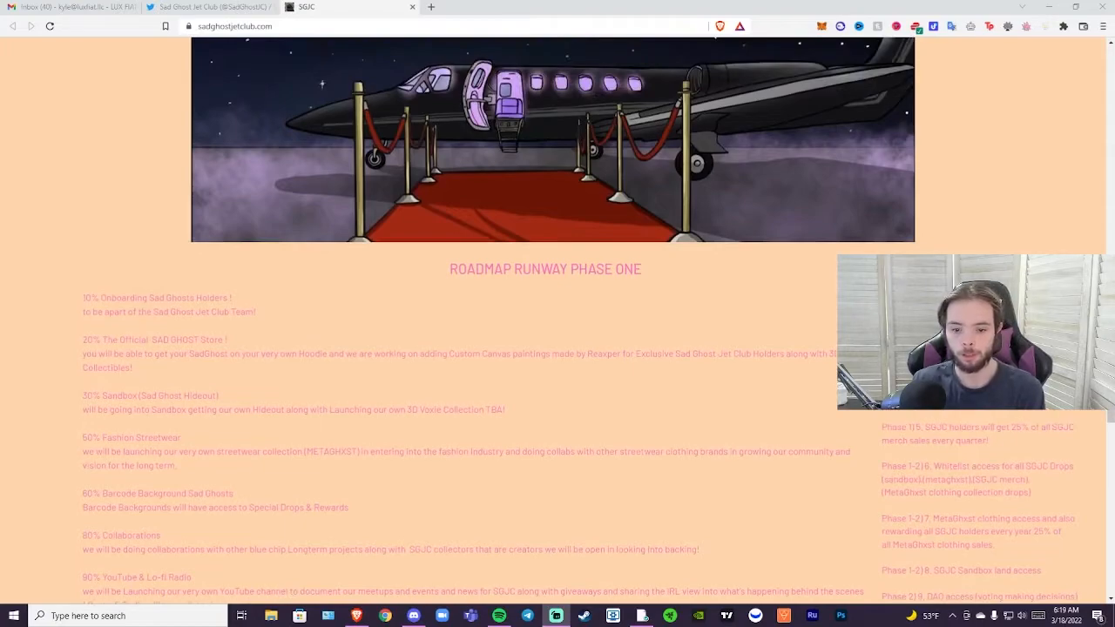
scroll(down, 3)
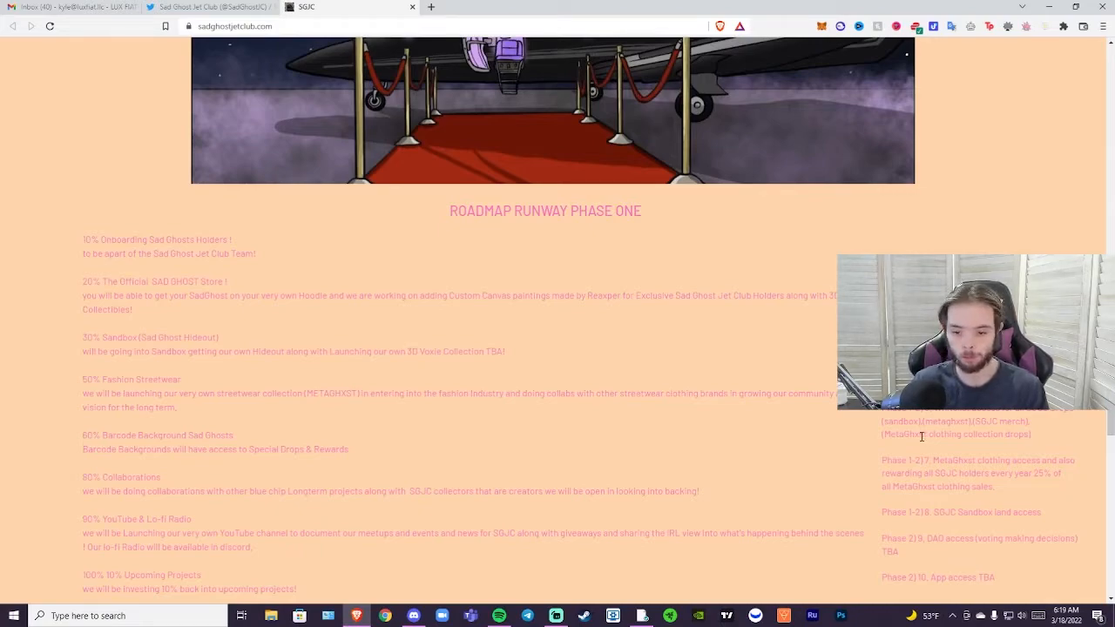
mouse_move(939, 444)
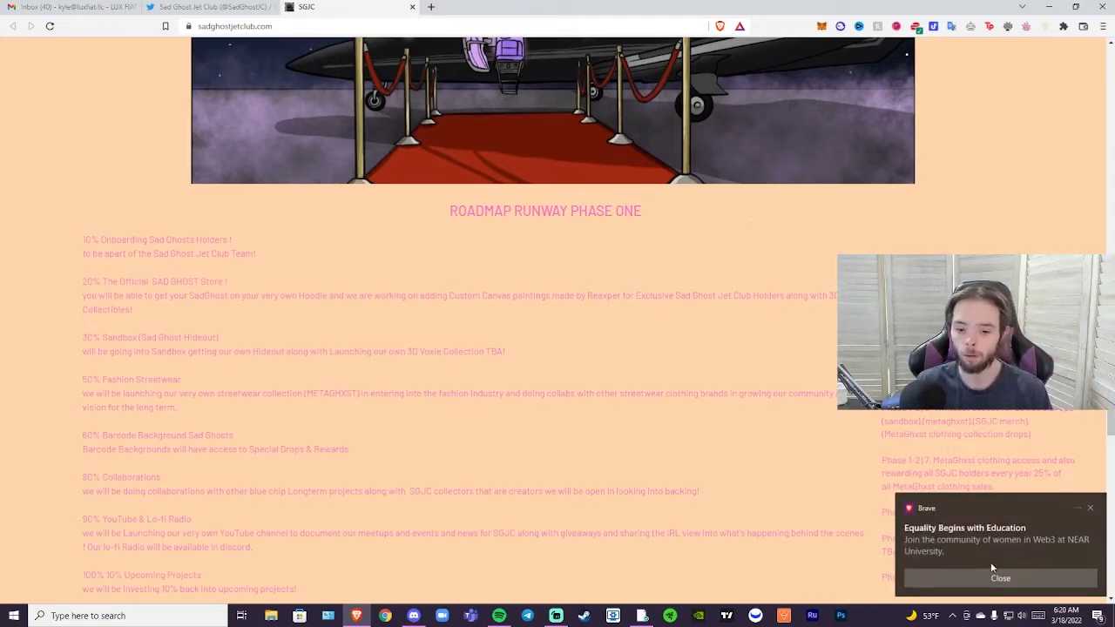
Step: Close the Brave Web3 notification and scroll the roadmap to the perks list
click(1000, 577)
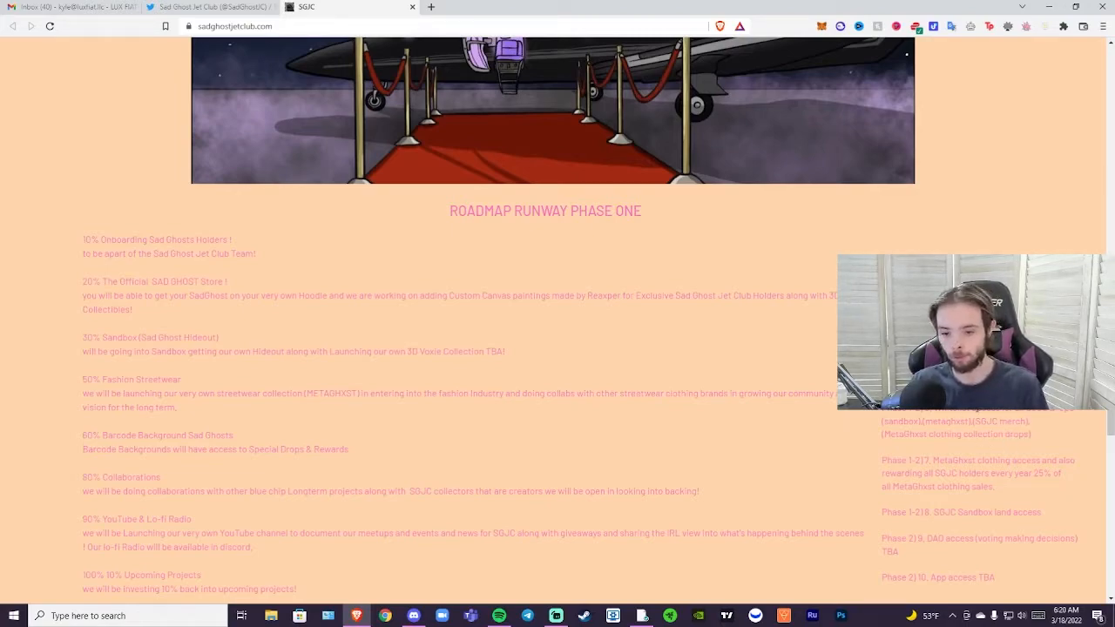
mouse_move(976, 434)
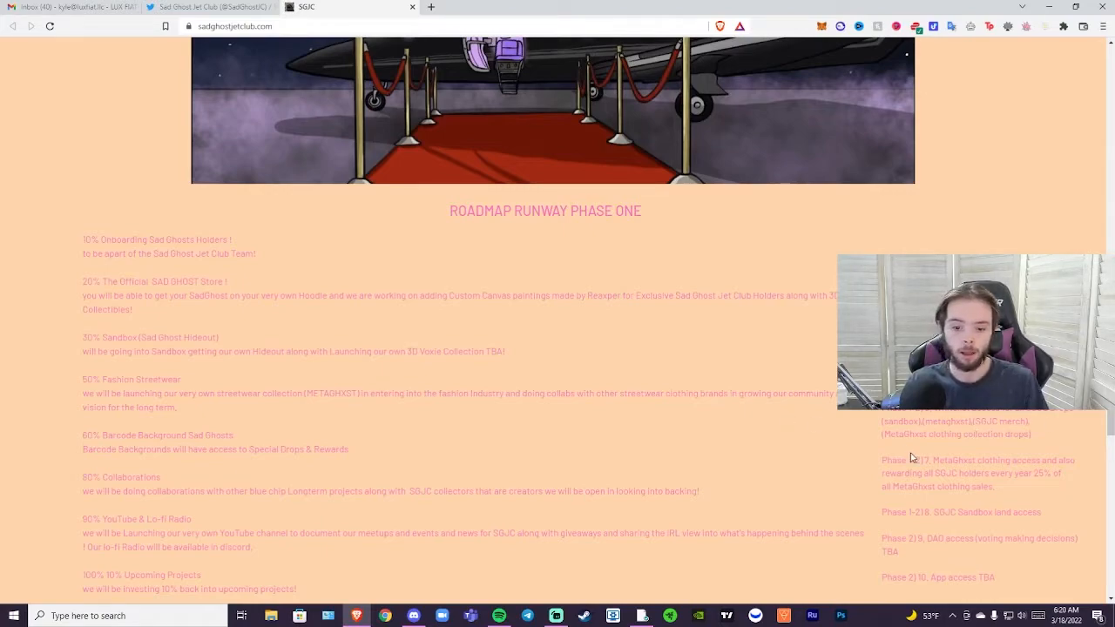
scroll(down, 3)
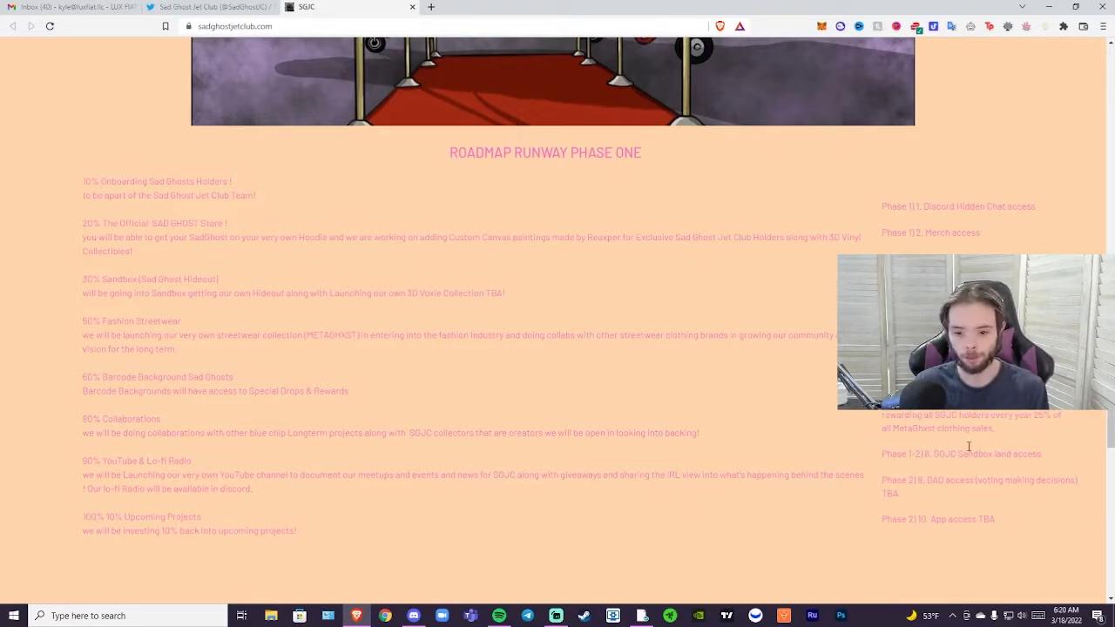
scroll(down, 3)
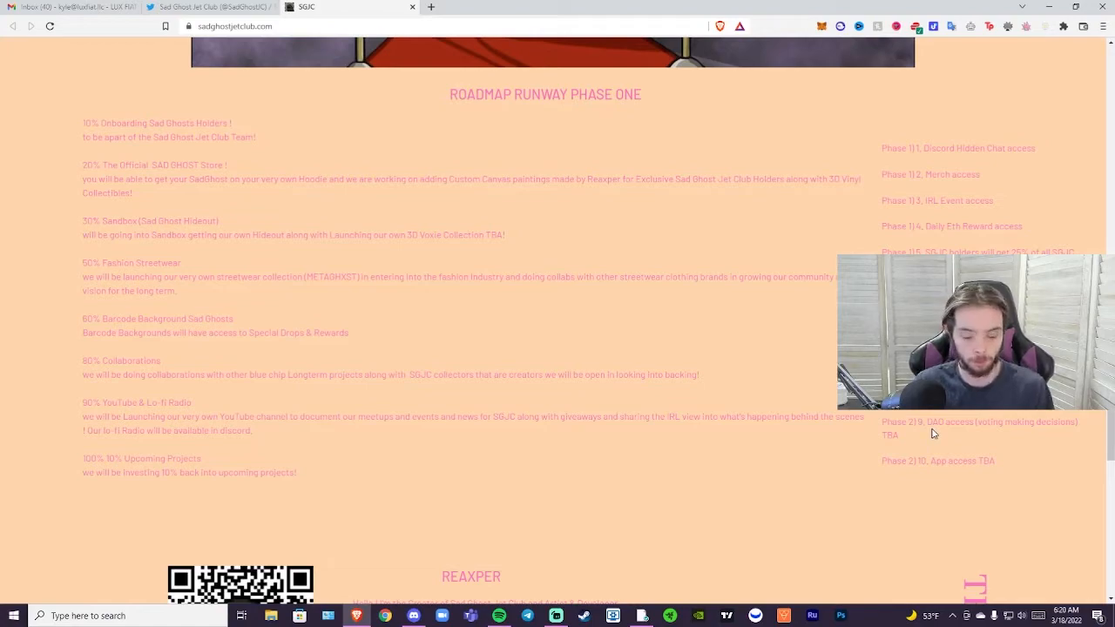
mouse_move(995, 466)
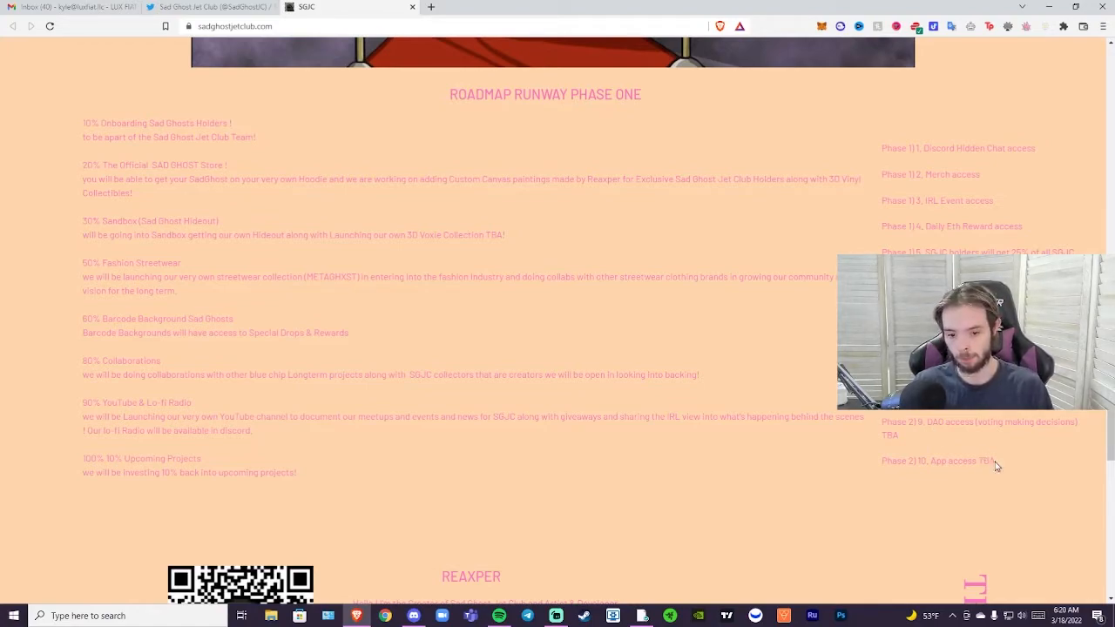
mouse_move(1000, 506)
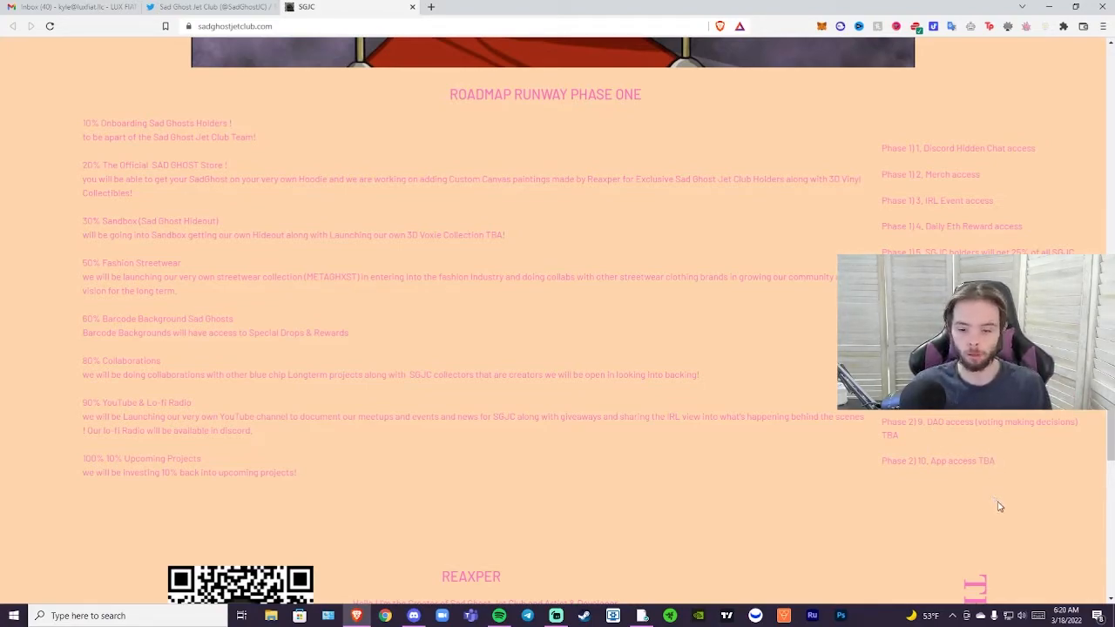
mouse_move(1004, 537)
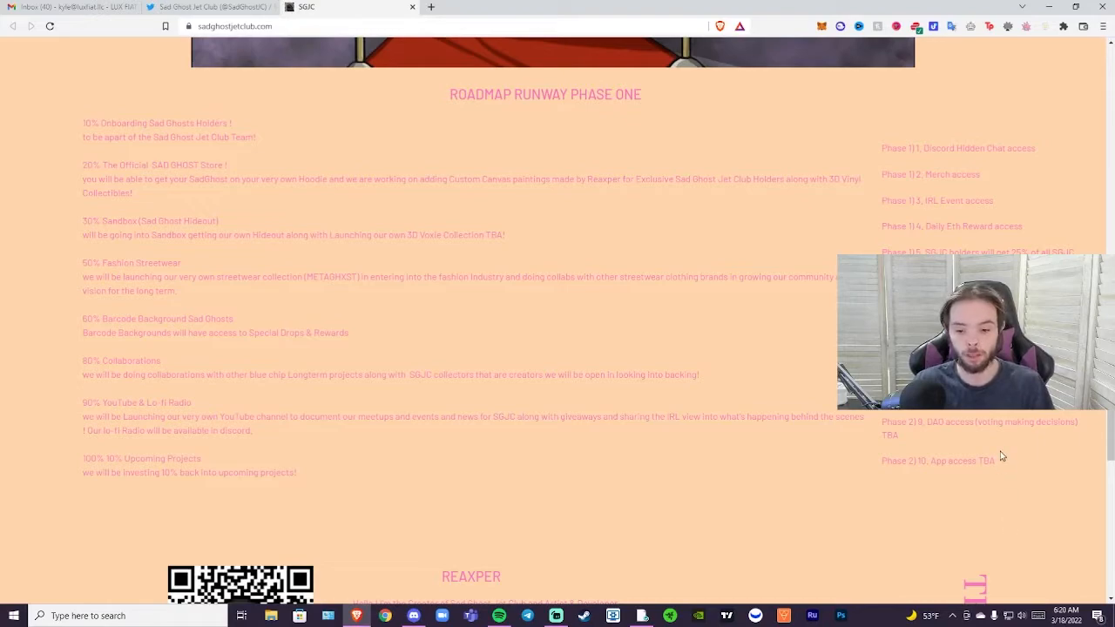
mouse_move(1011, 471)
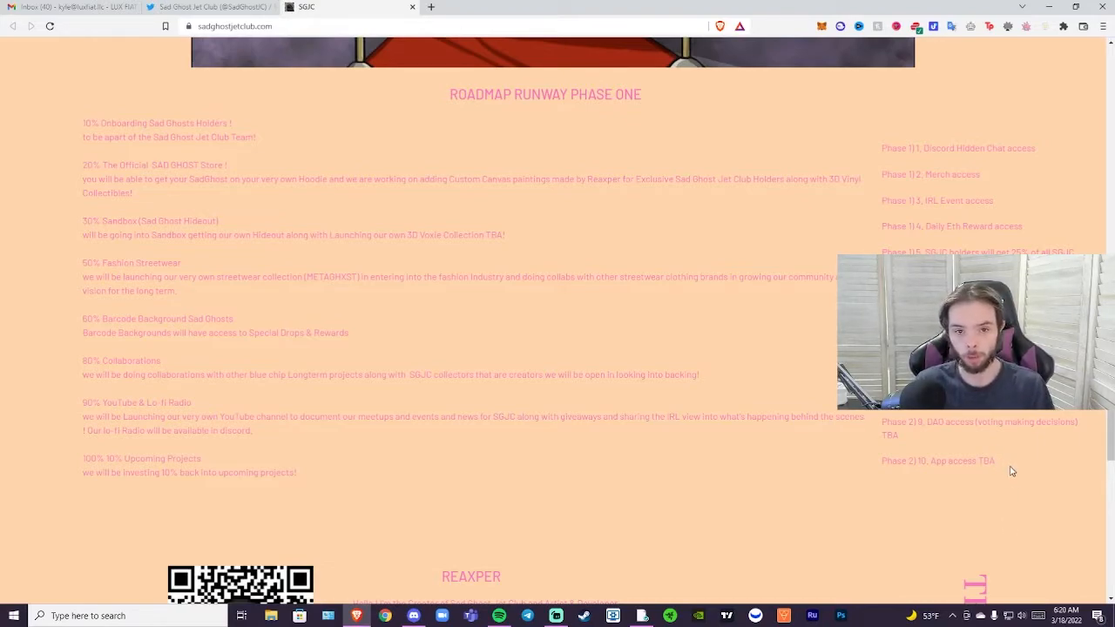
mouse_move(1011, 485)
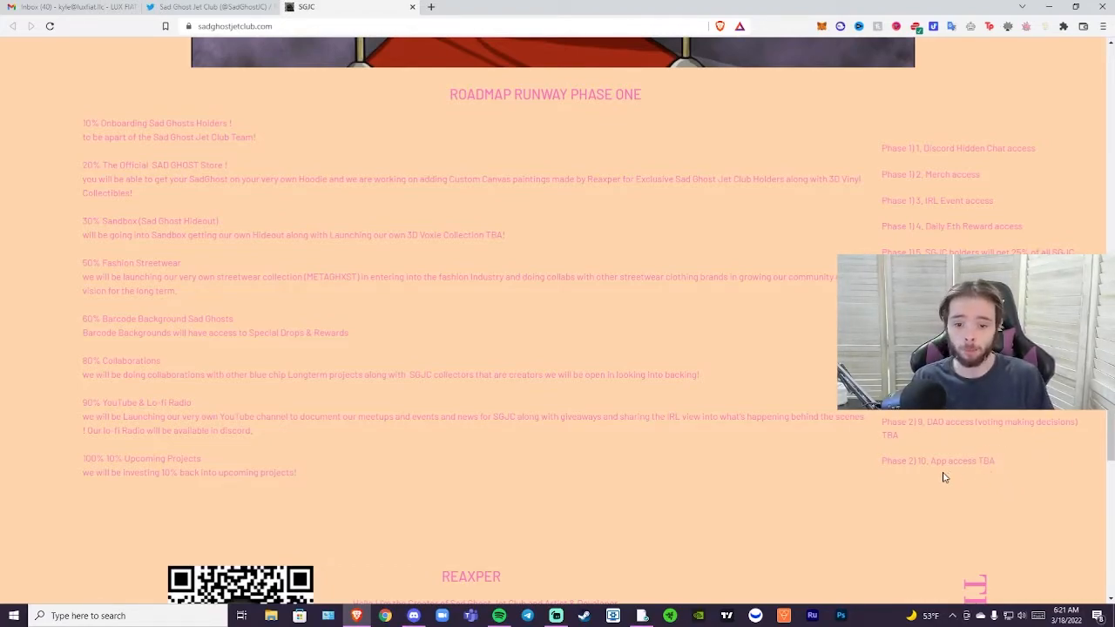
scroll(down, 3)
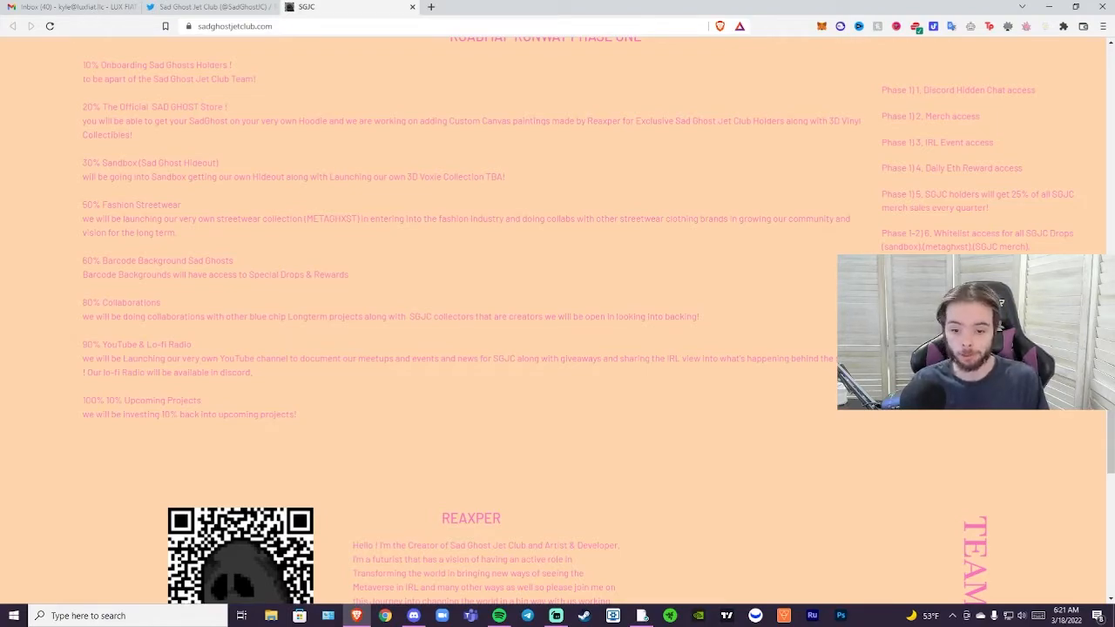
mouse_move(800, 370)
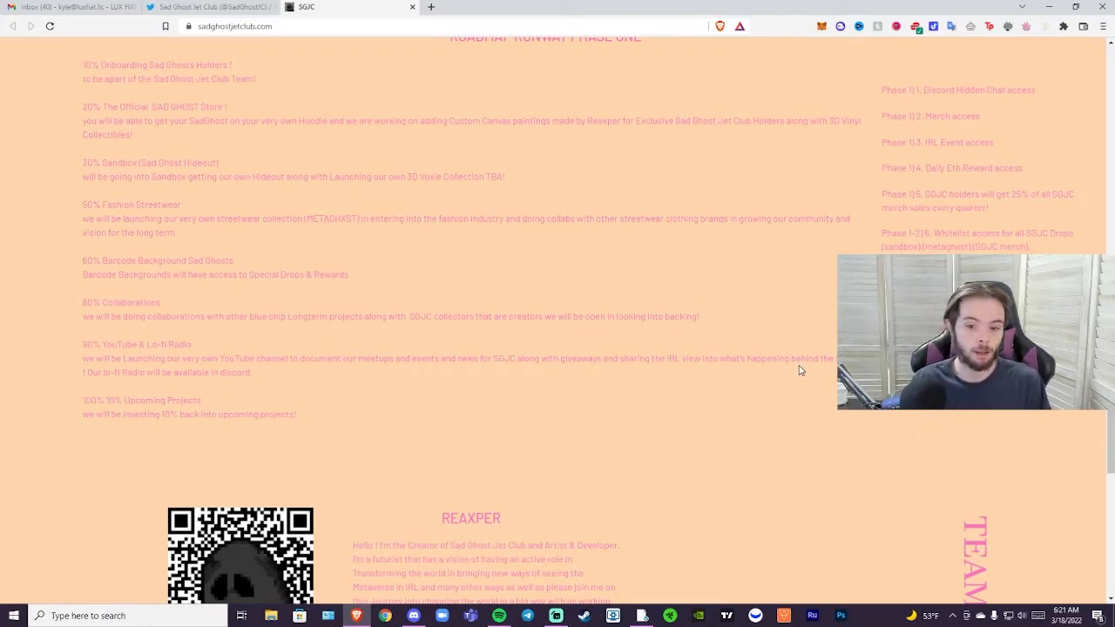
scroll(up, 3)
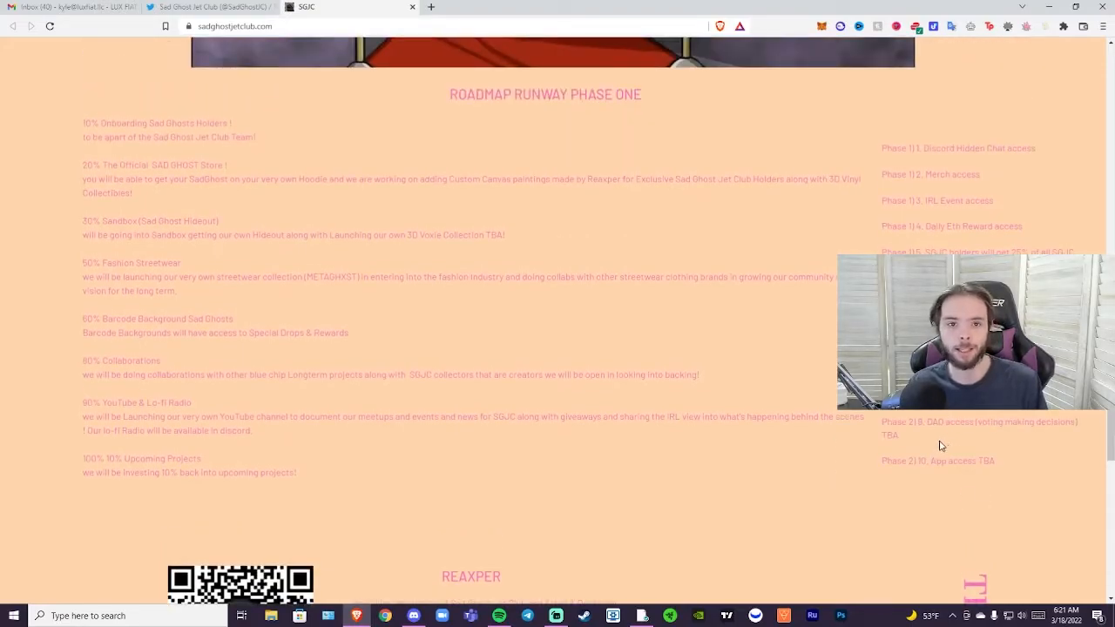
mouse_move(869, 571)
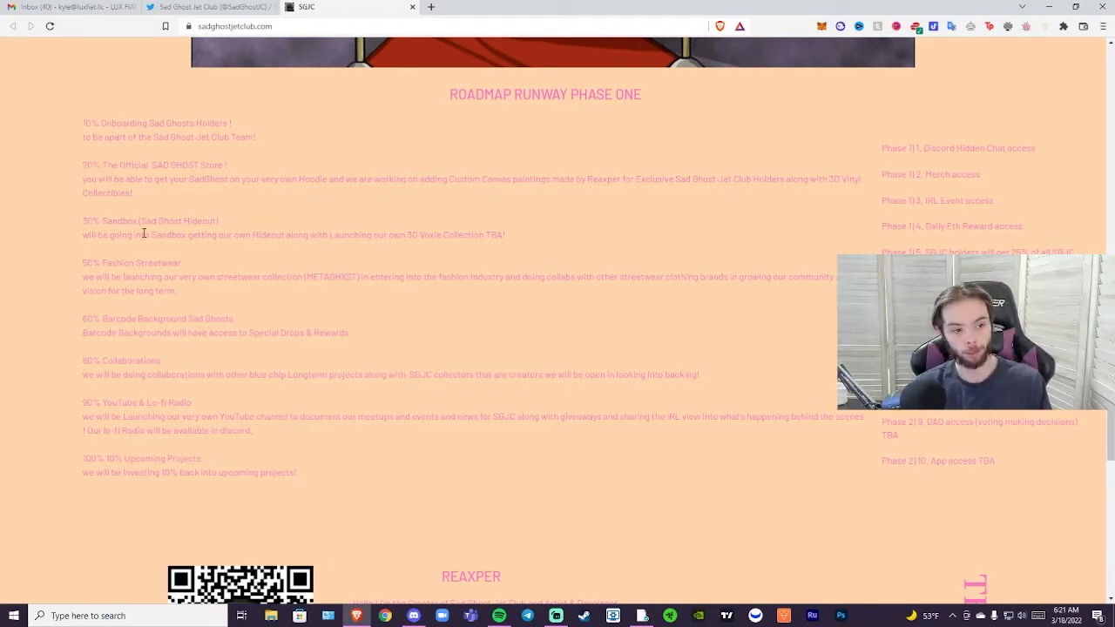
mouse_move(276, 260)
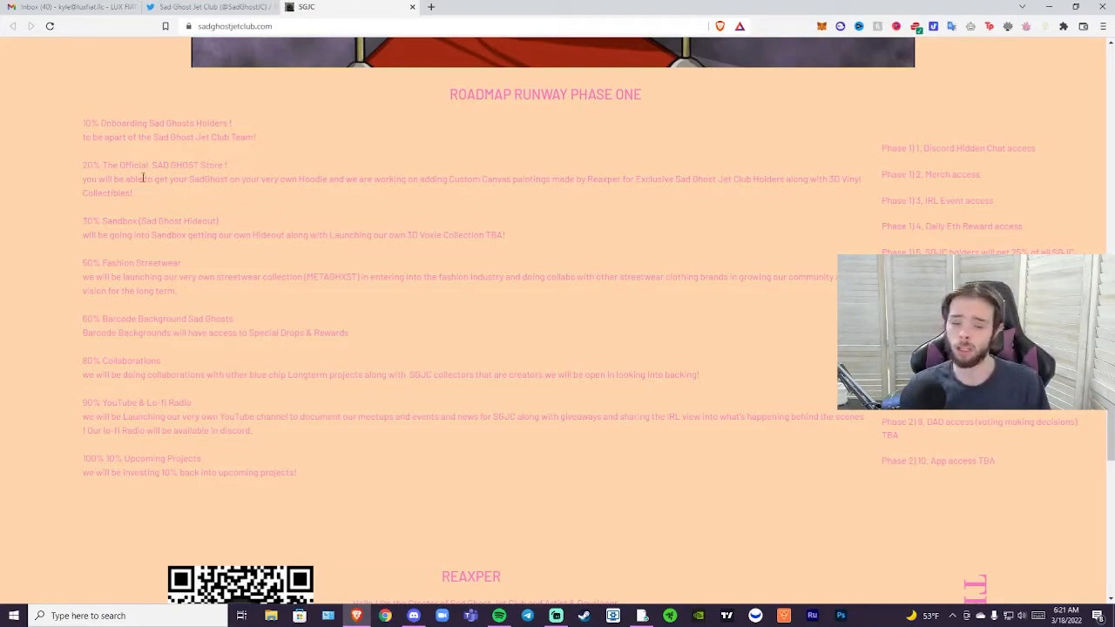
mouse_move(170, 312)
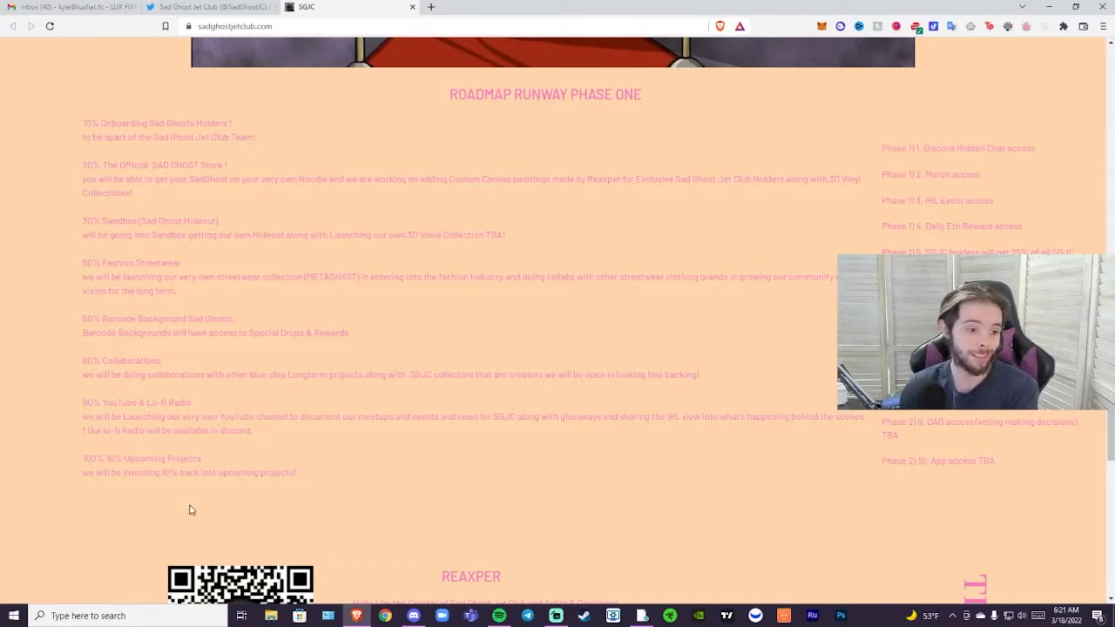
mouse_move(223, 555)
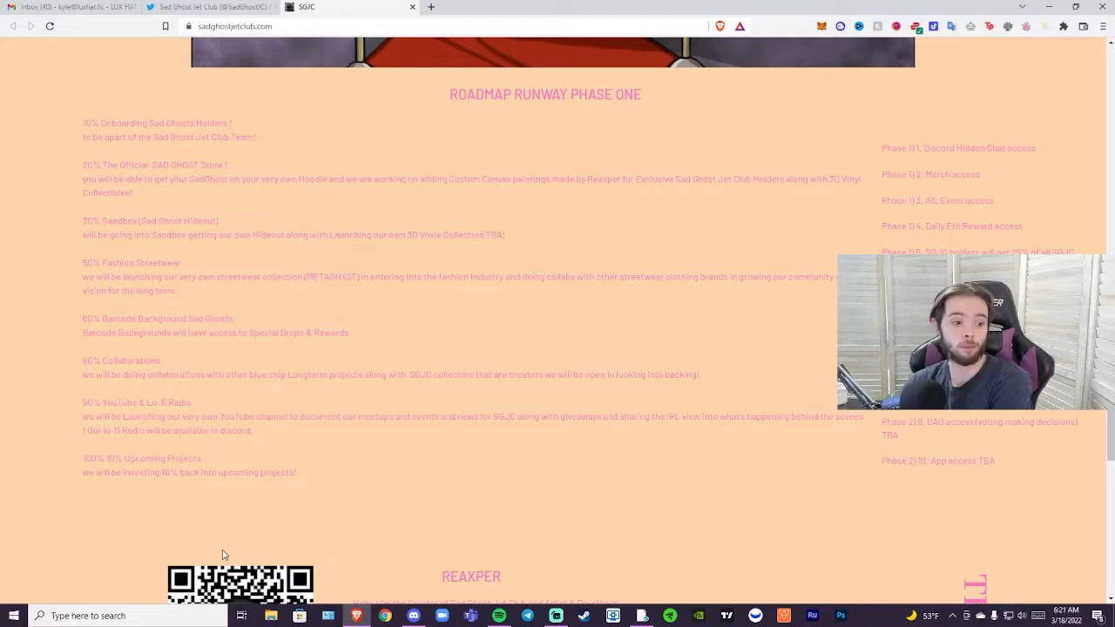
mouse_move(242, 555)
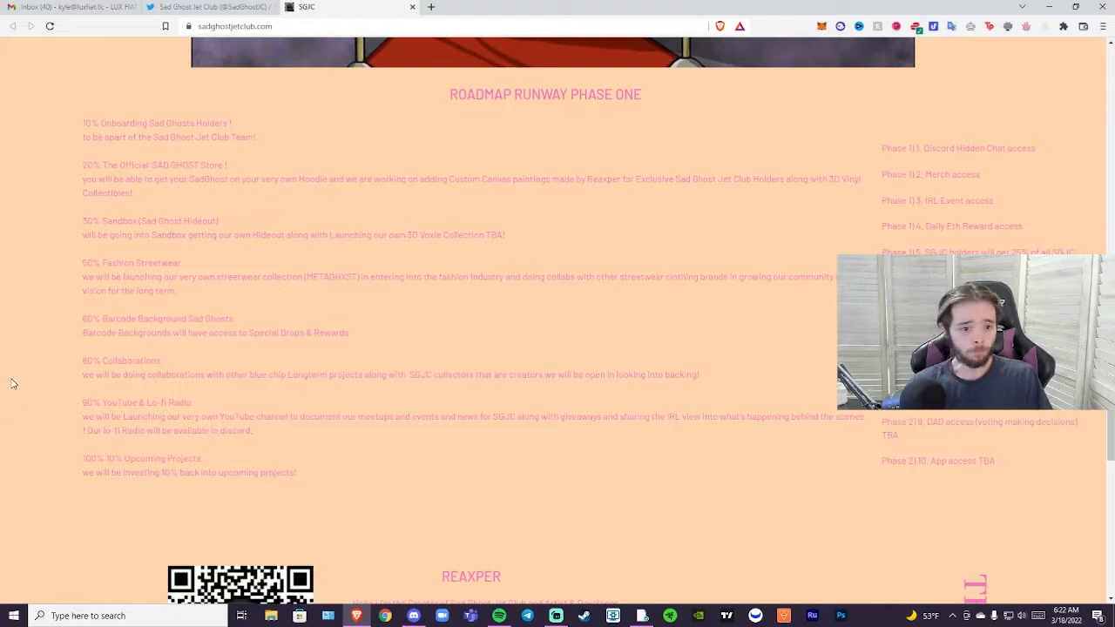
mouse_move(44, 329)
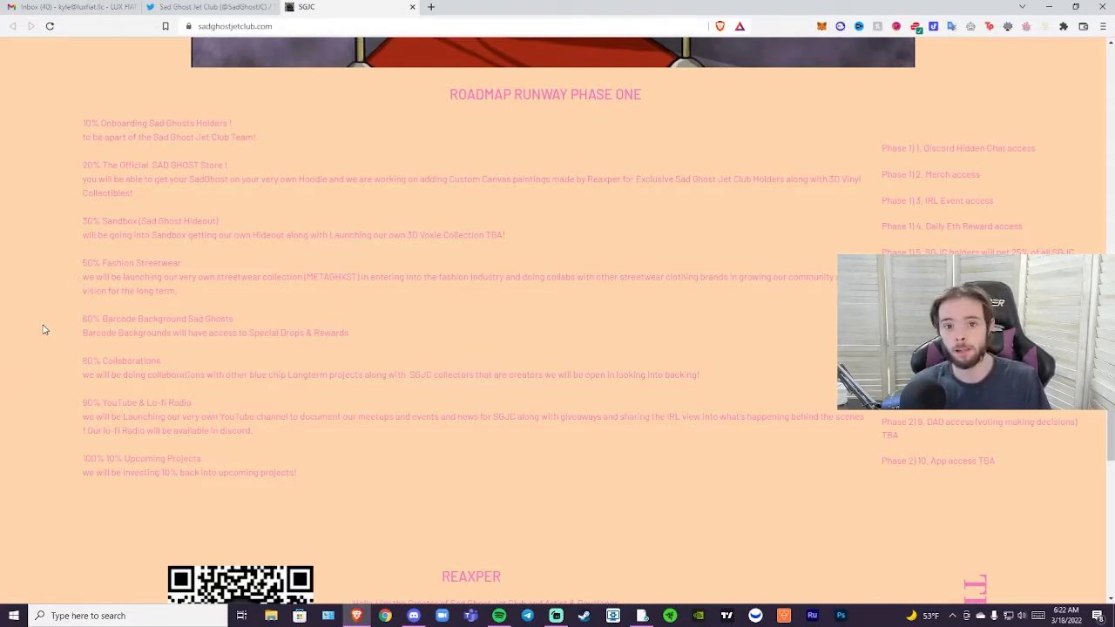
mouse_move(2, 347)
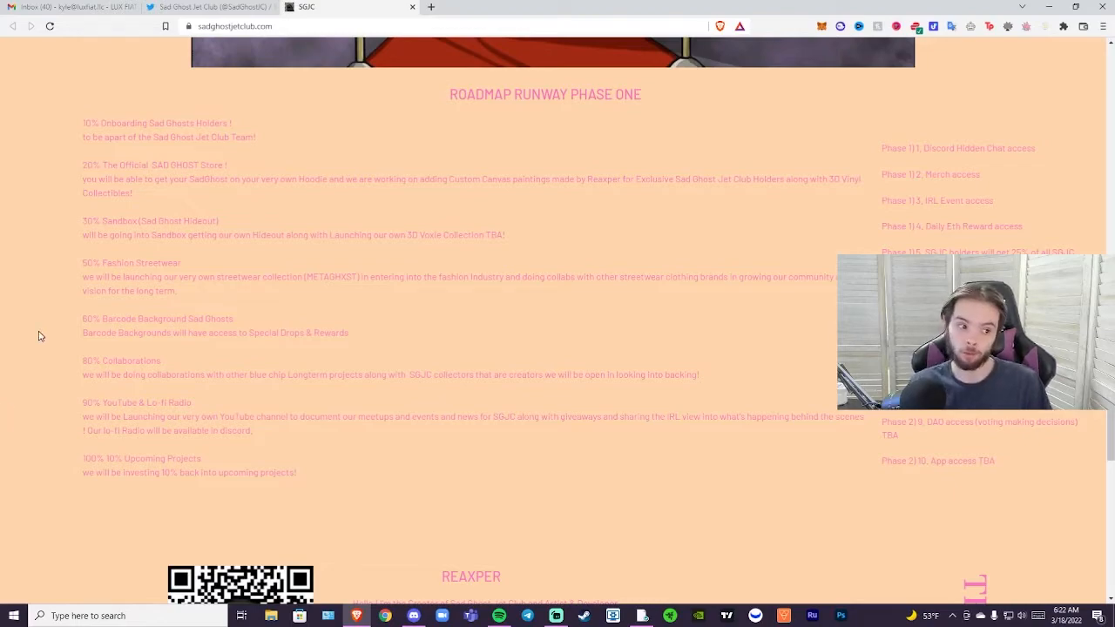
mouse_move(19, 369)
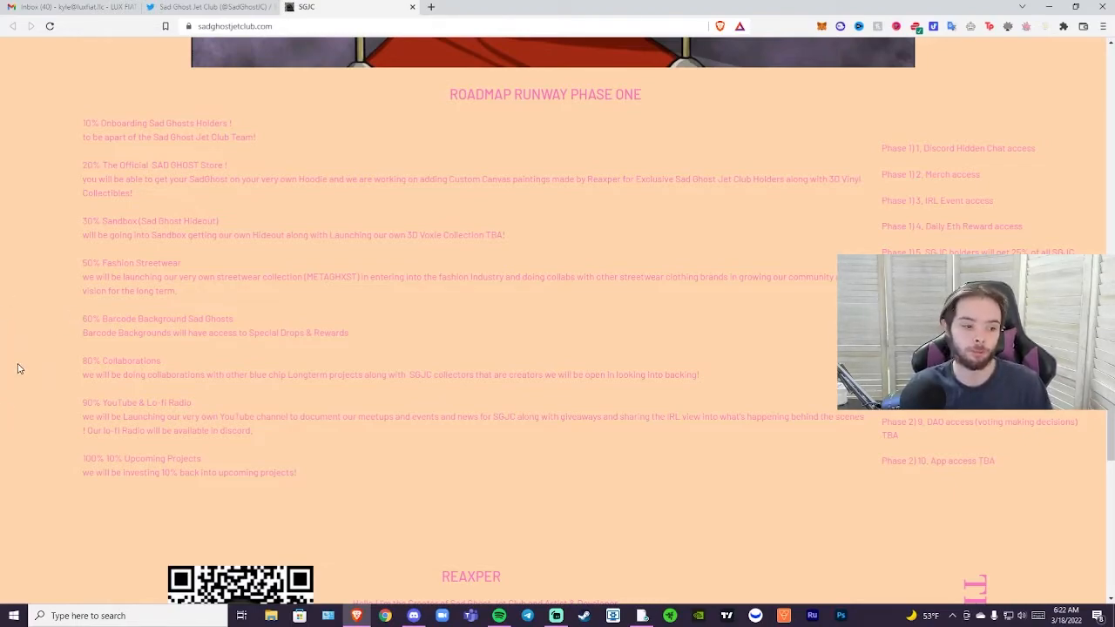
mouse_move(220, 246)
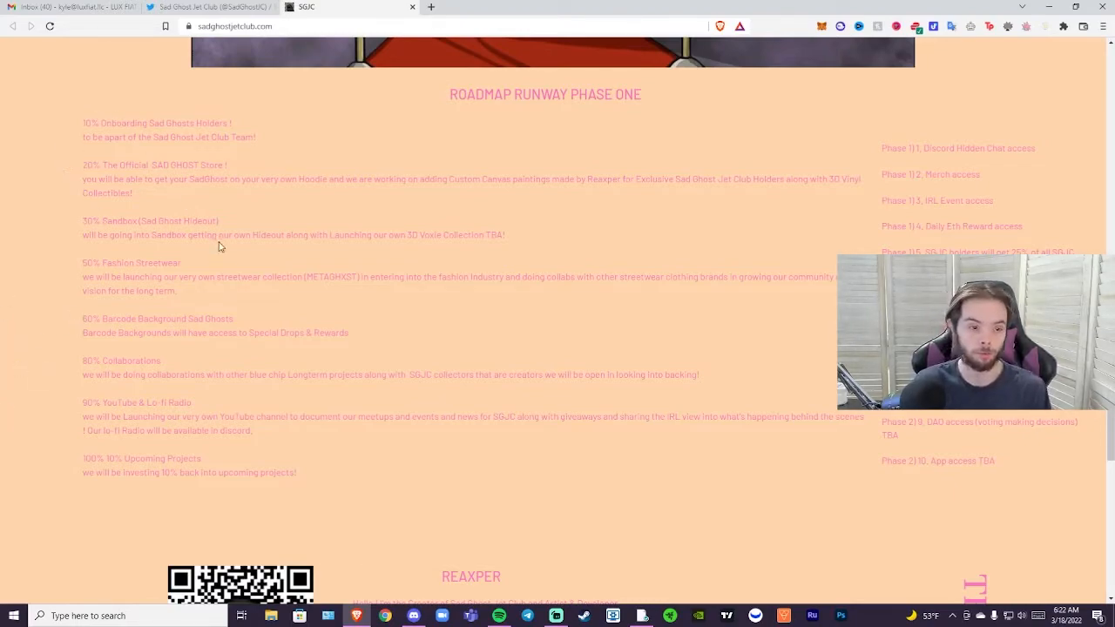
scroll(down, 3)
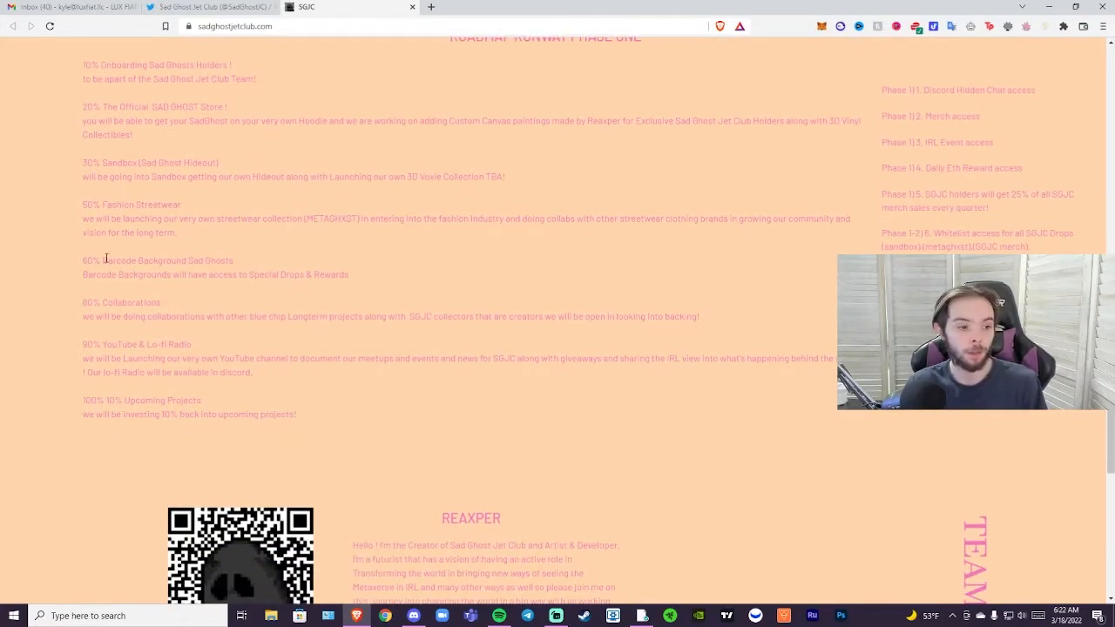
mouse_move(138, 296)
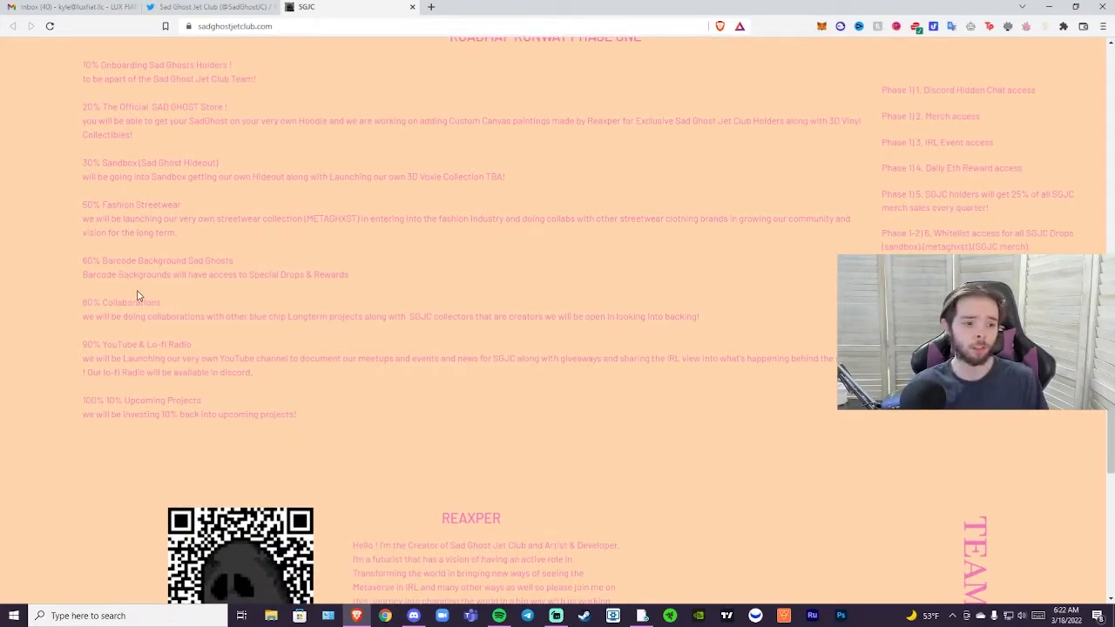
scroll(down, 3)
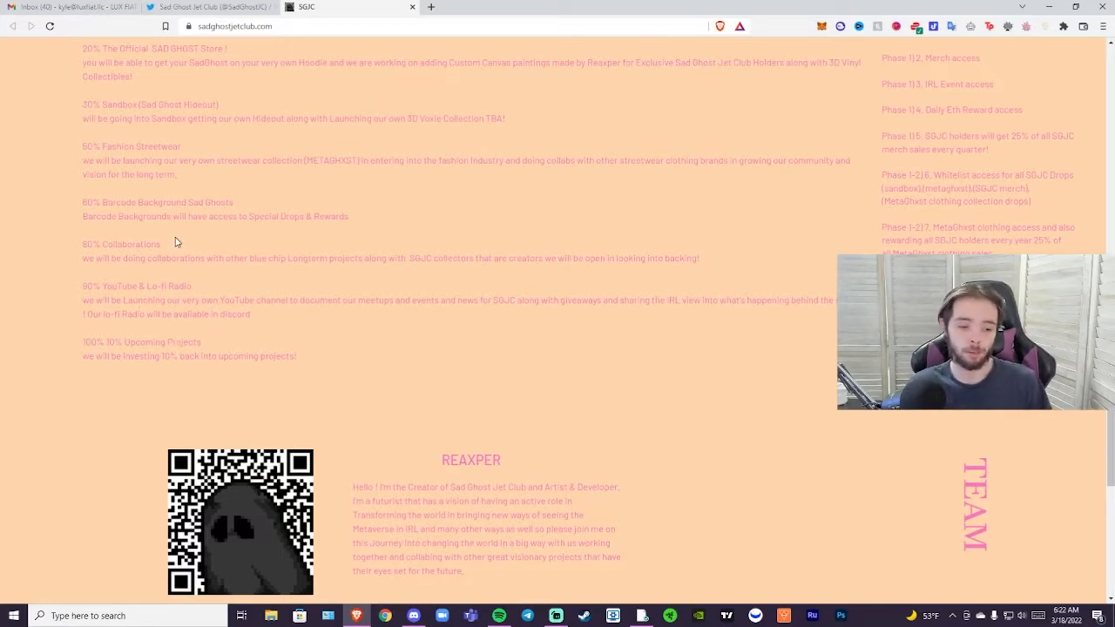
scroll(down, 3)
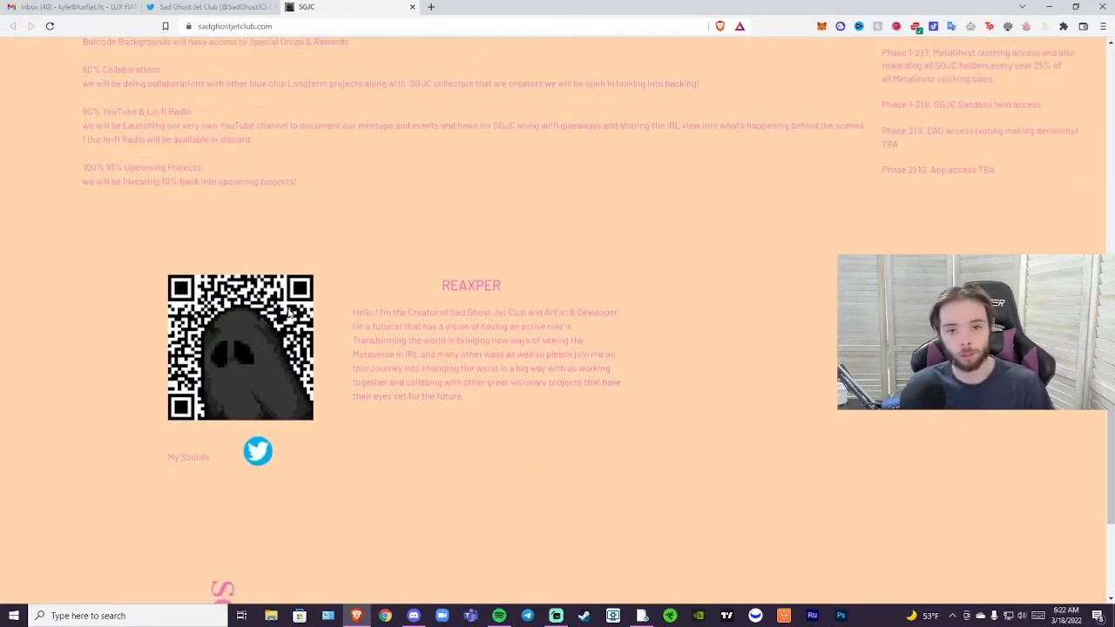
mouse_move(314, 360)
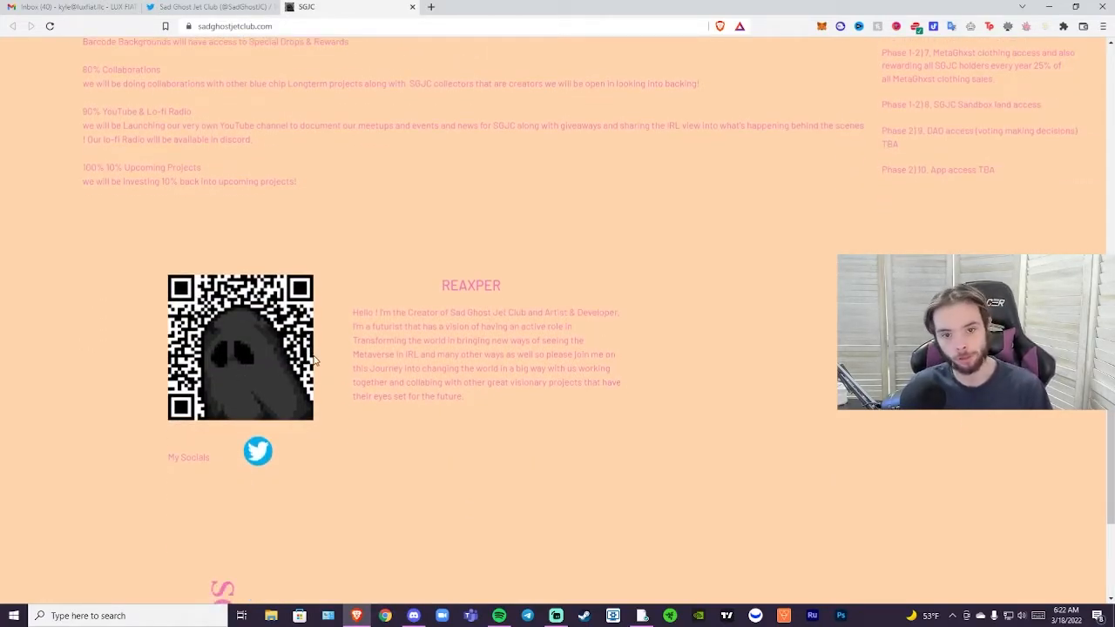
mouse_move(362, 514)
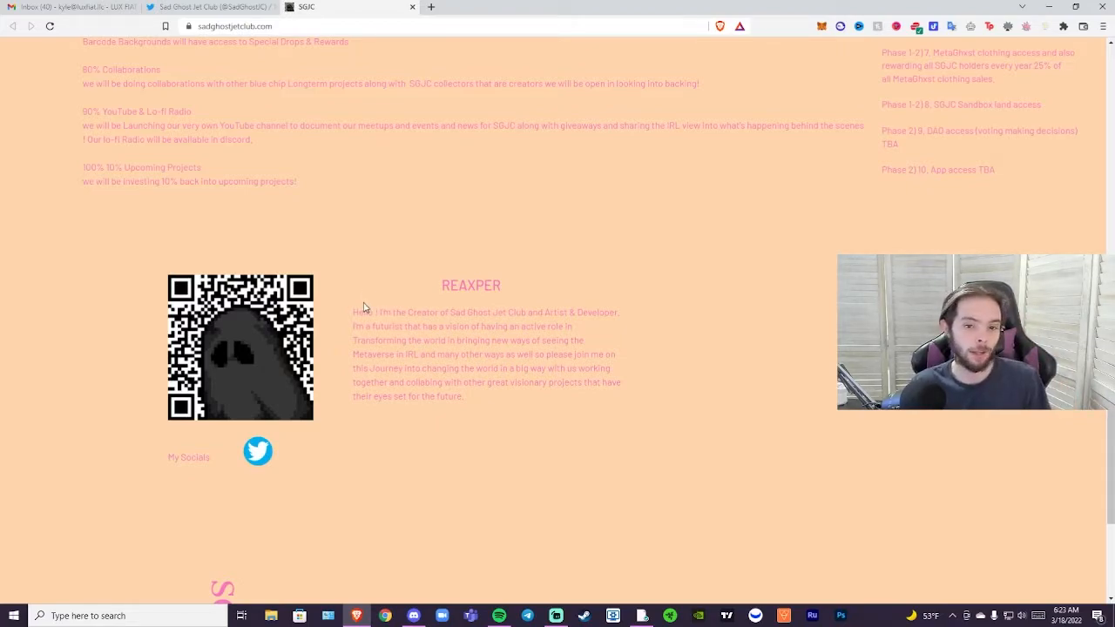
scroll(up, 3)
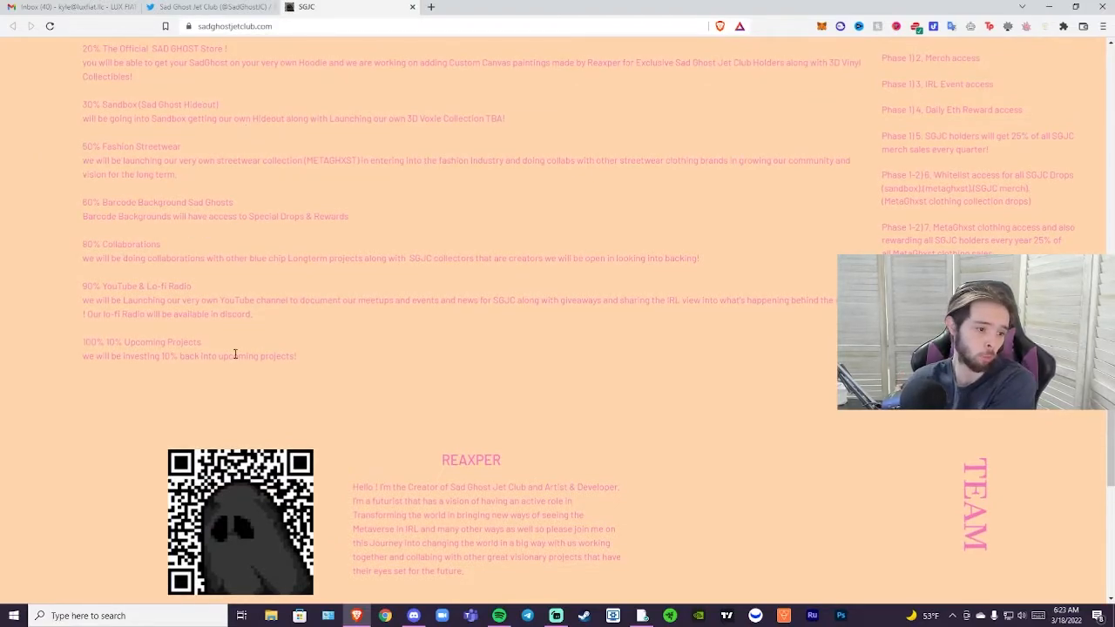
mouse_move(234, 376)
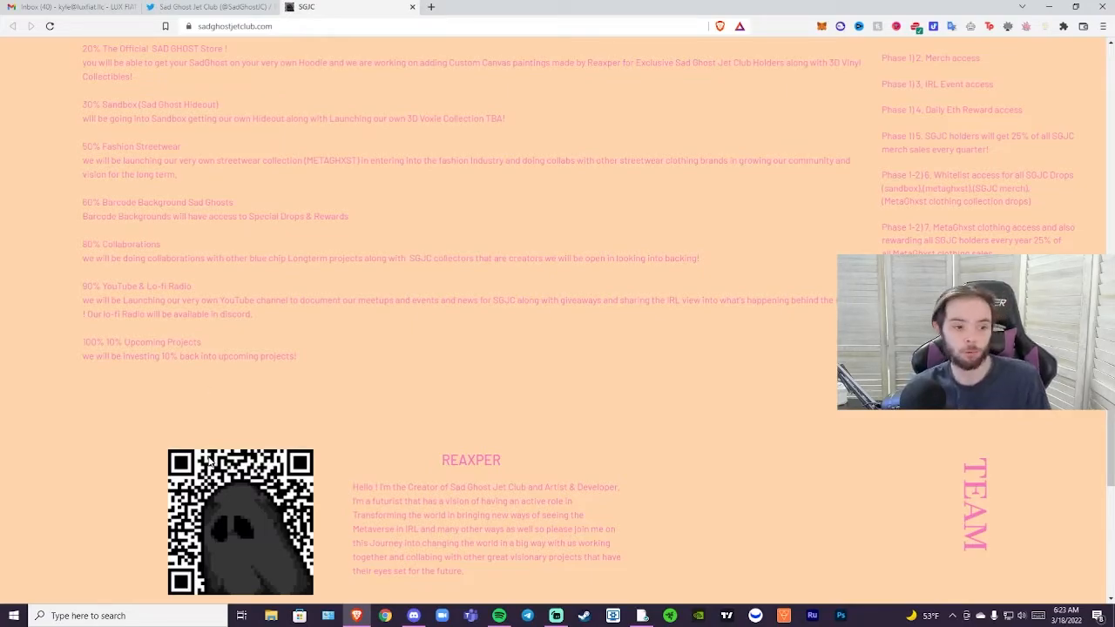
mouse_move(211, 468)
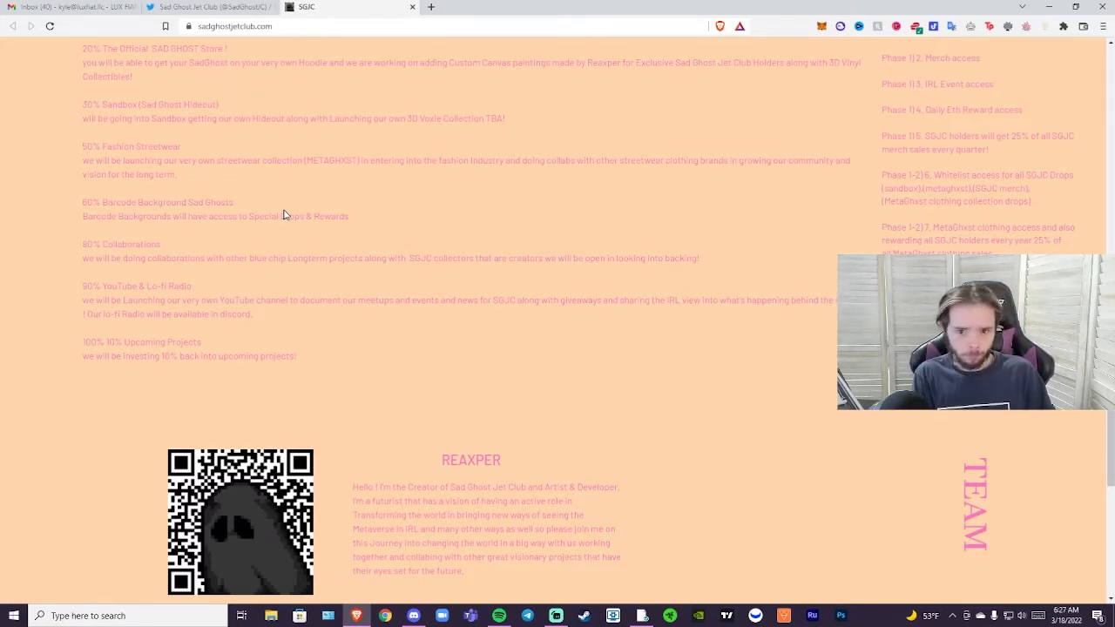
Step: Scroll past the roadmap to Reaxper's bio and the socials icons
scroll(down, 3)
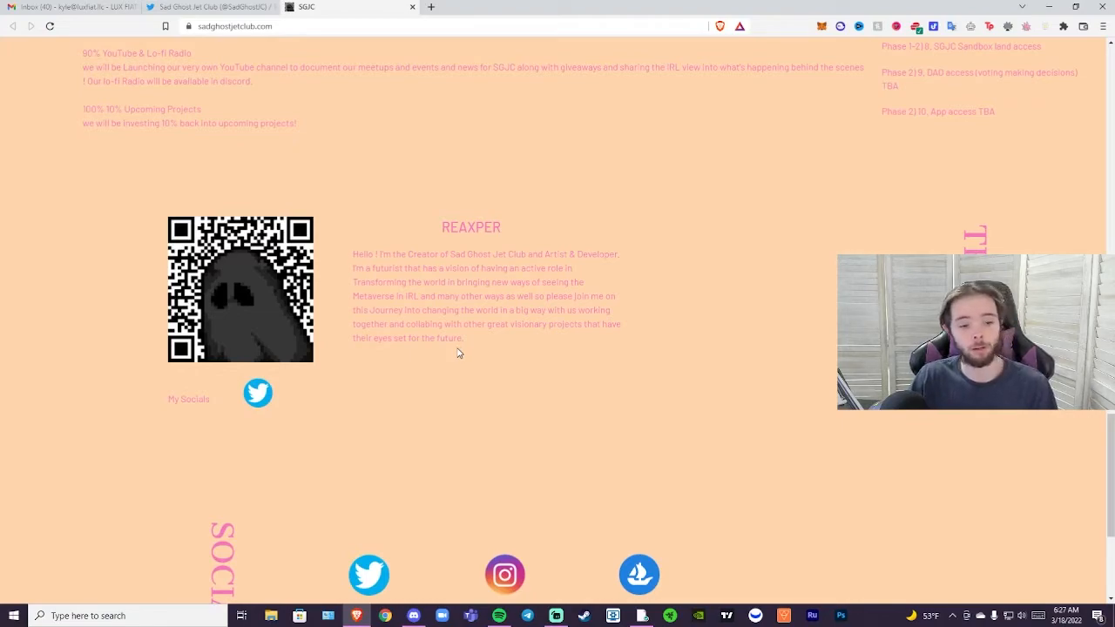
mouse_move(487, 420)
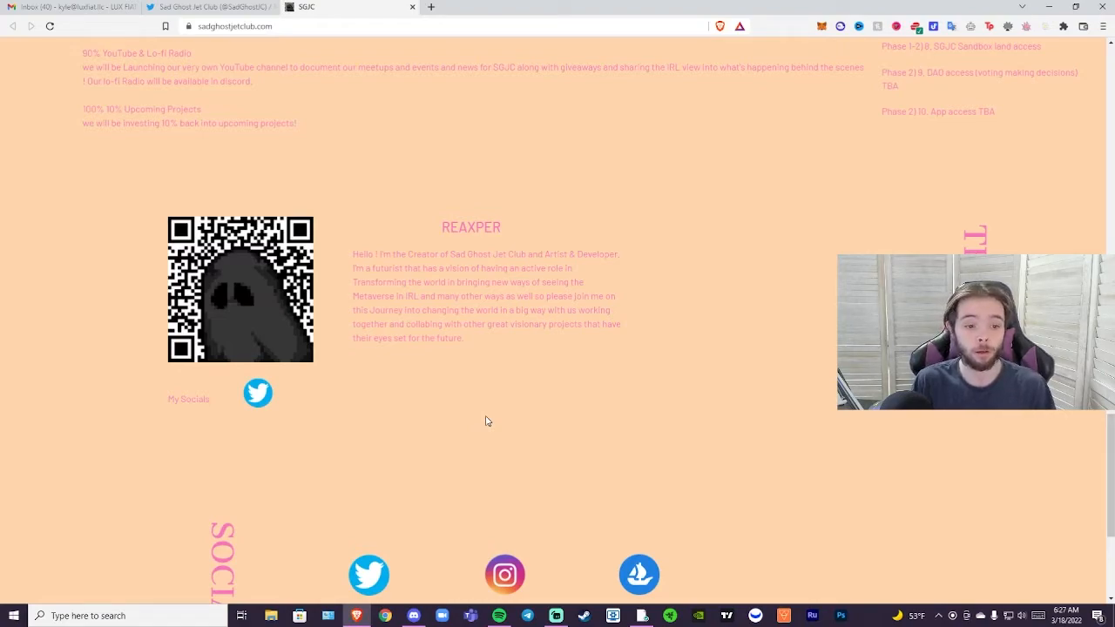
scroll(down, 3)
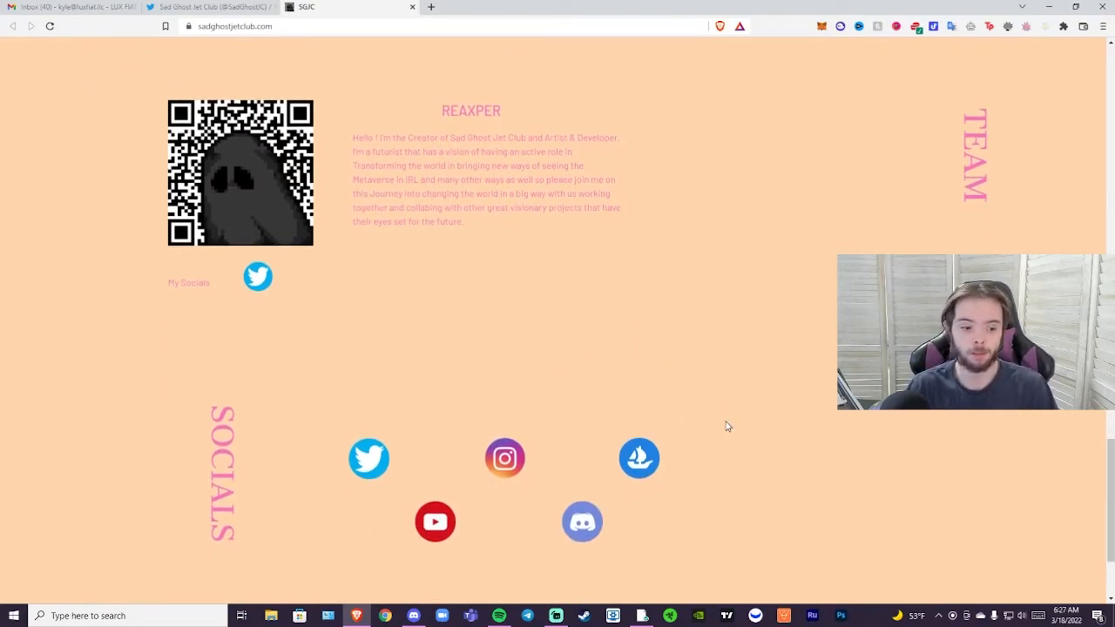
scroll(down, 3)
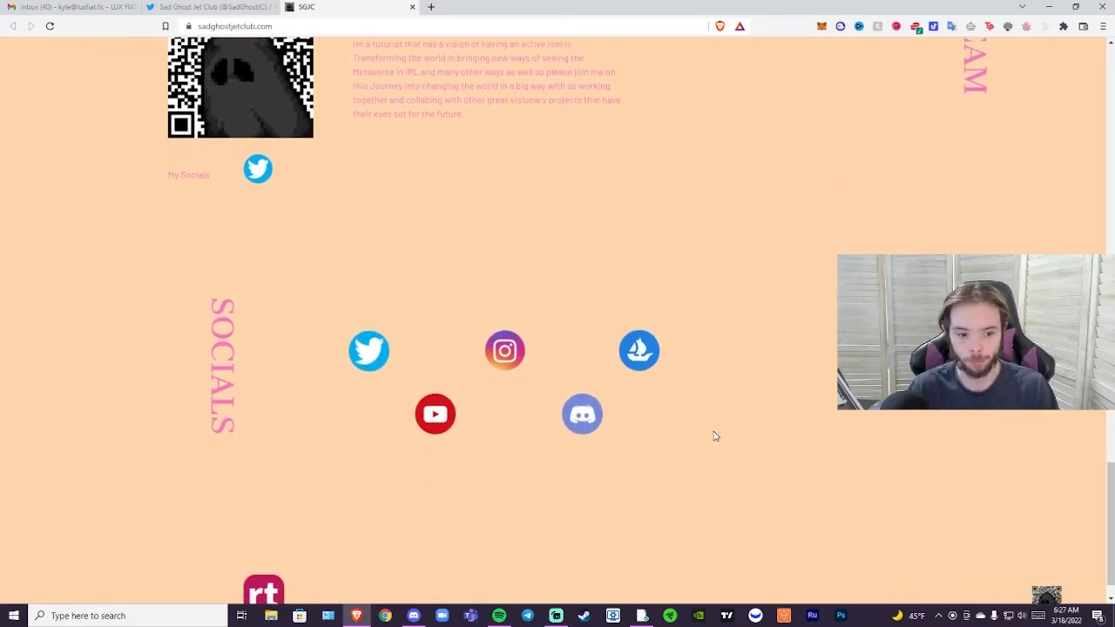
click(209, 7)
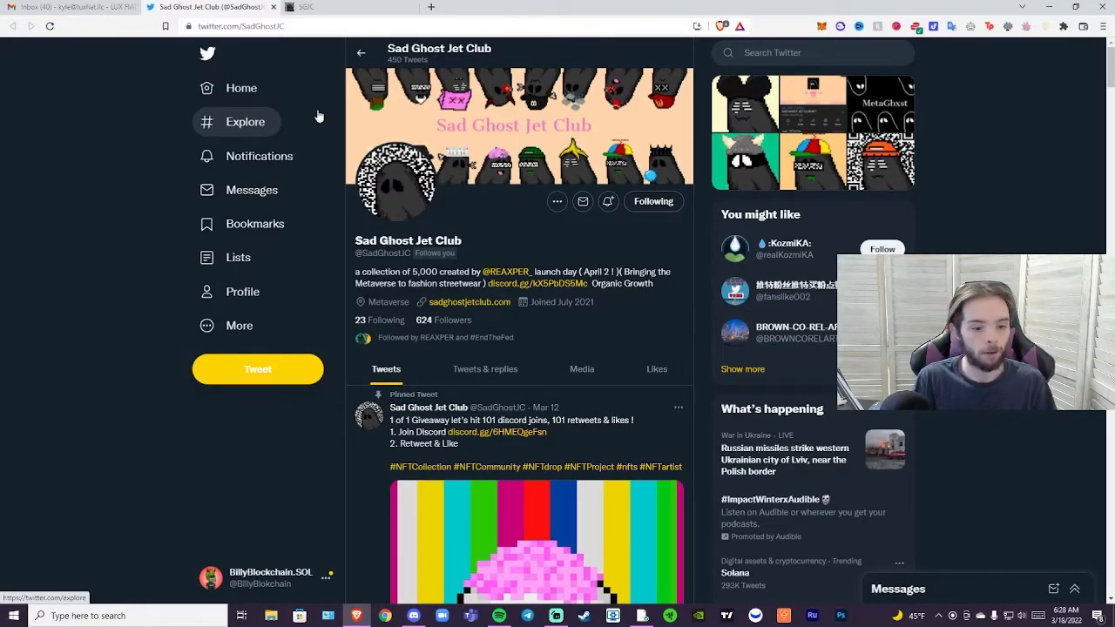
scroll(down, 3)
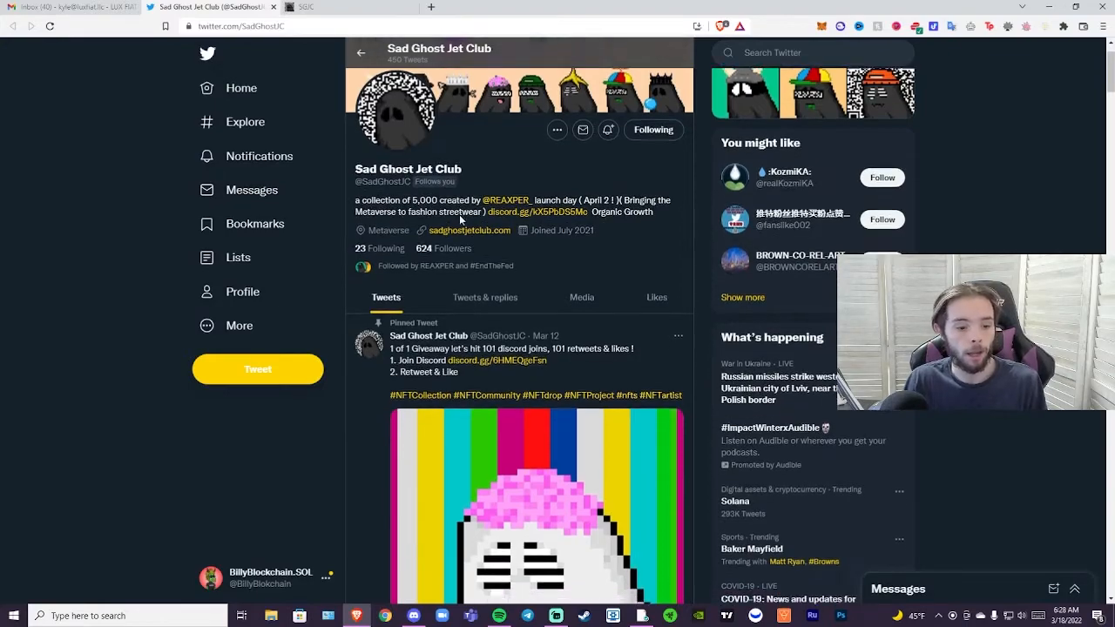
scroll(down, 3)
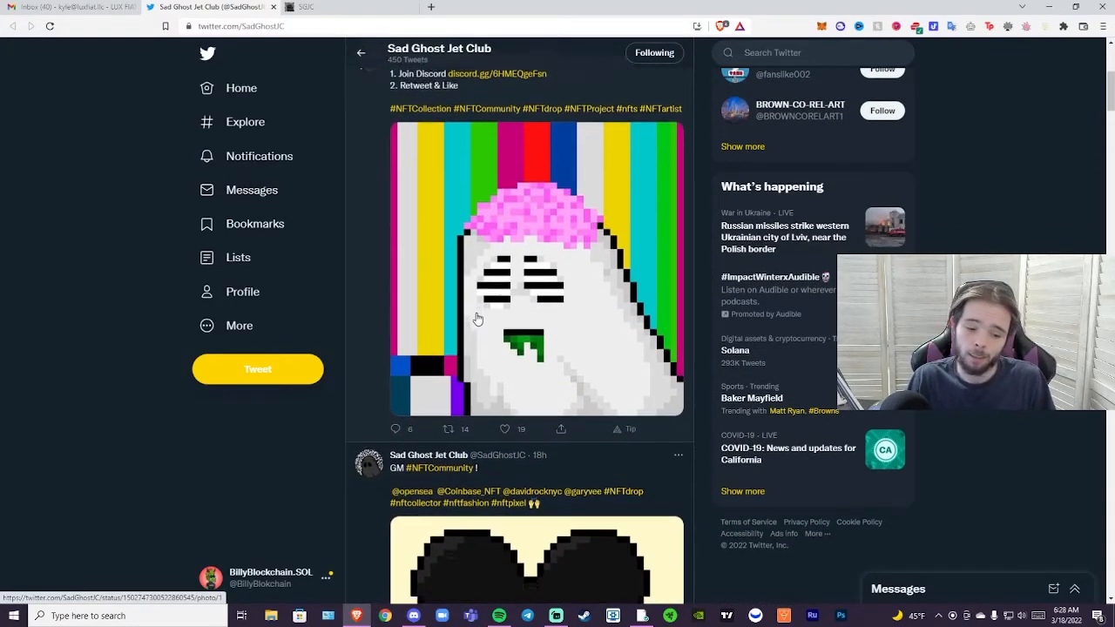
scroll(down, 3)
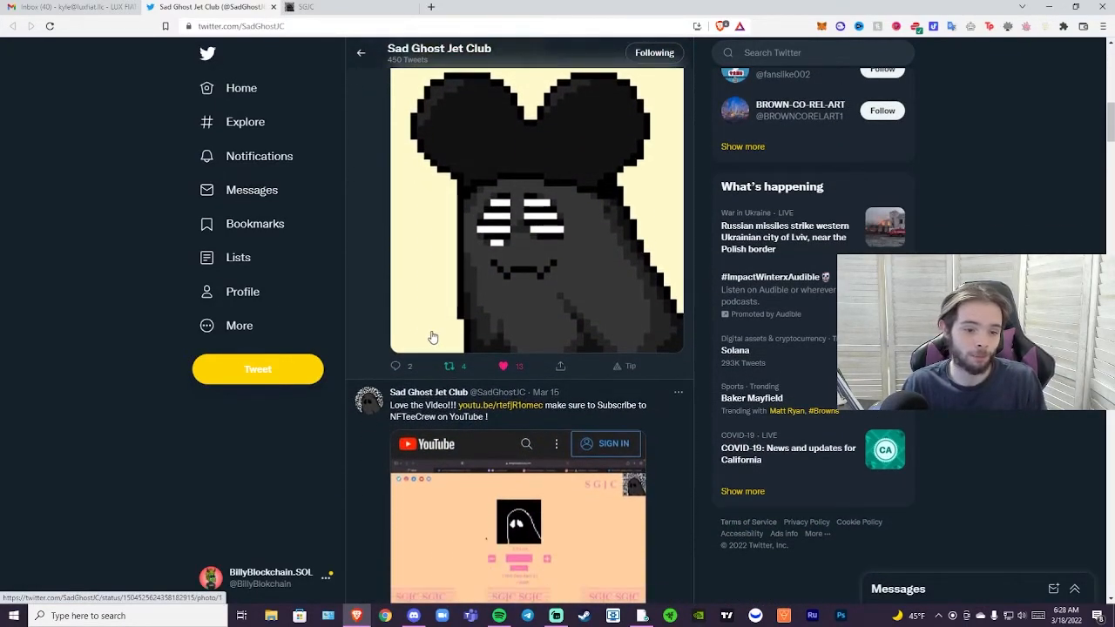
scroll(down, 3)
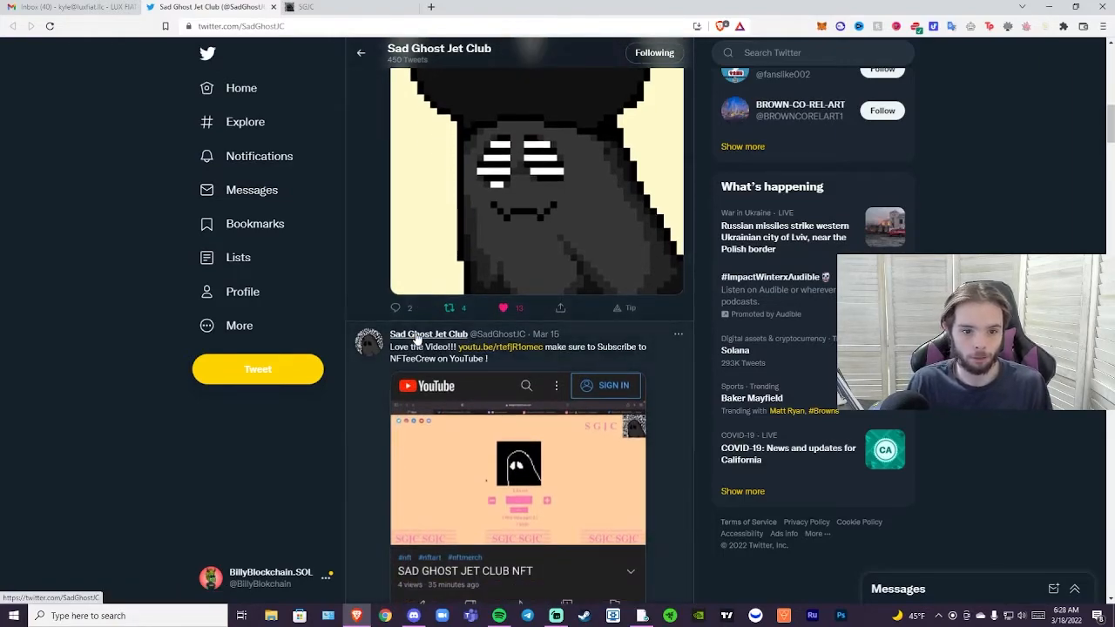
scroll(down, 3)
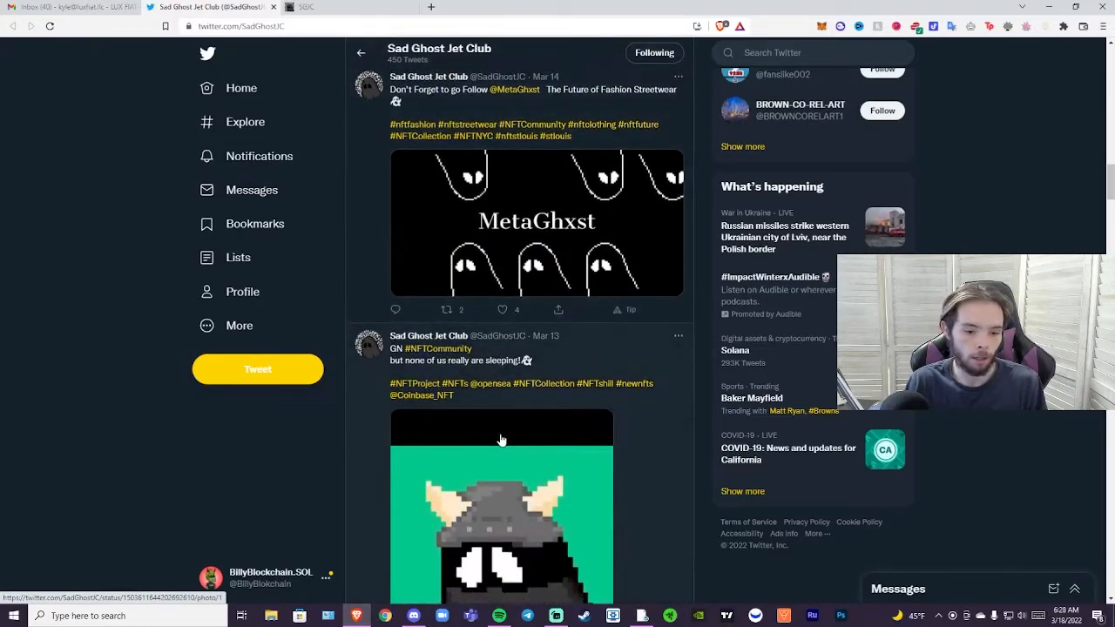
scroll(down, 3)
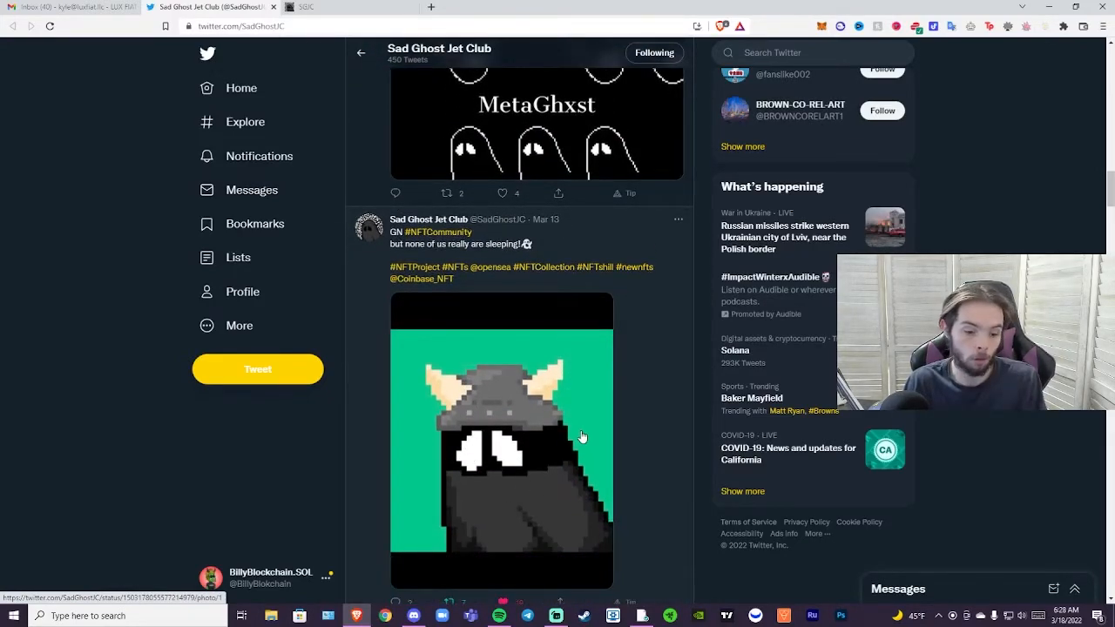
mouse_move(494, 473)
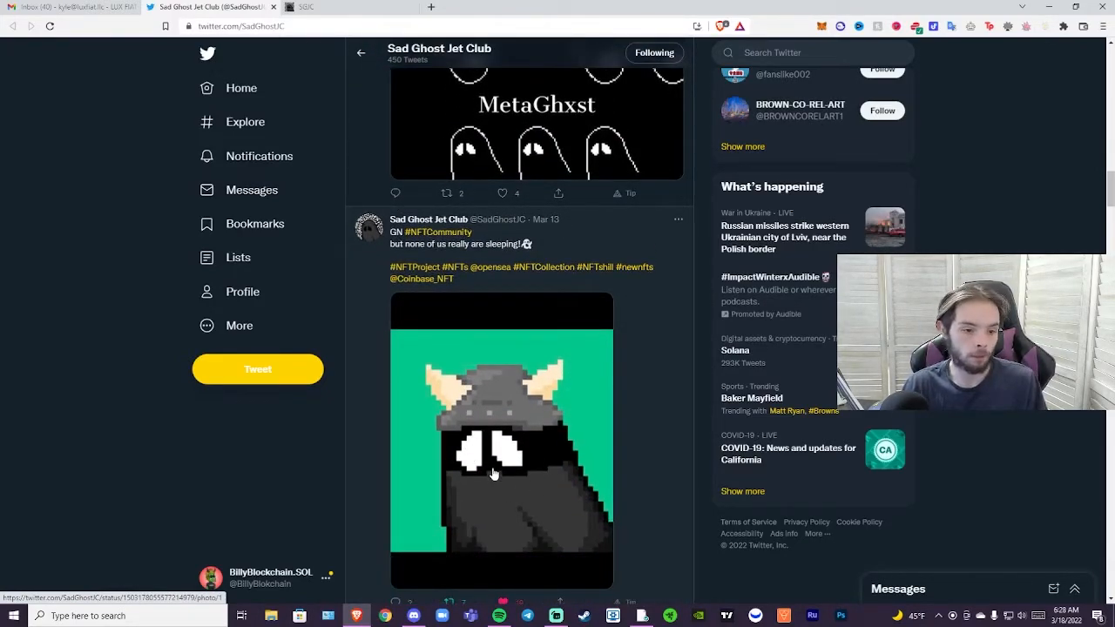
mouse_move(423, 372)
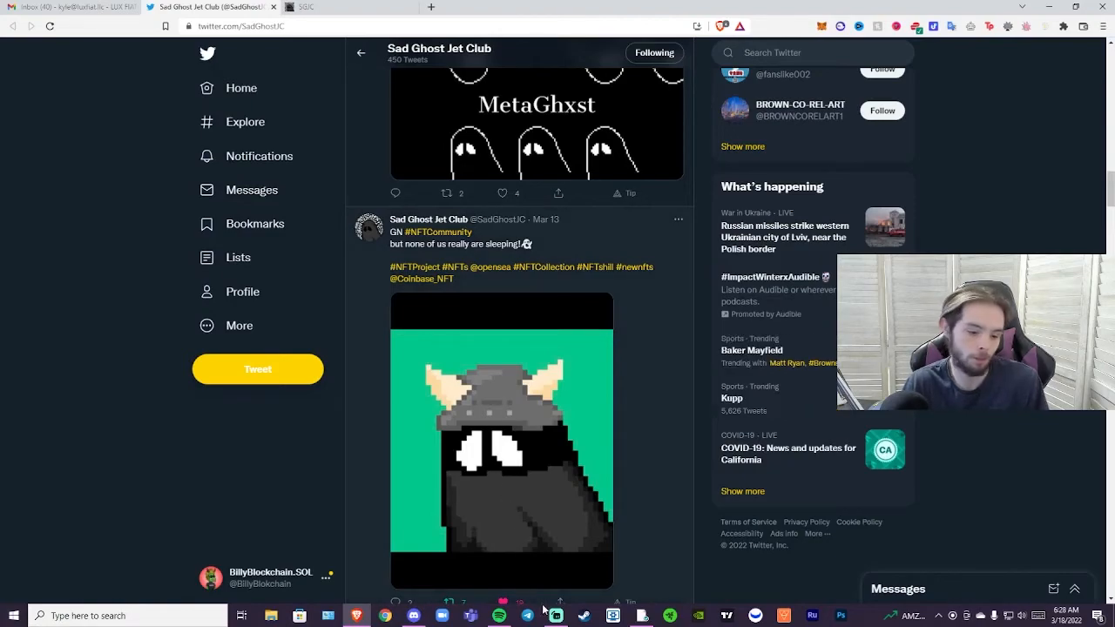
mouse_move(414, 615)
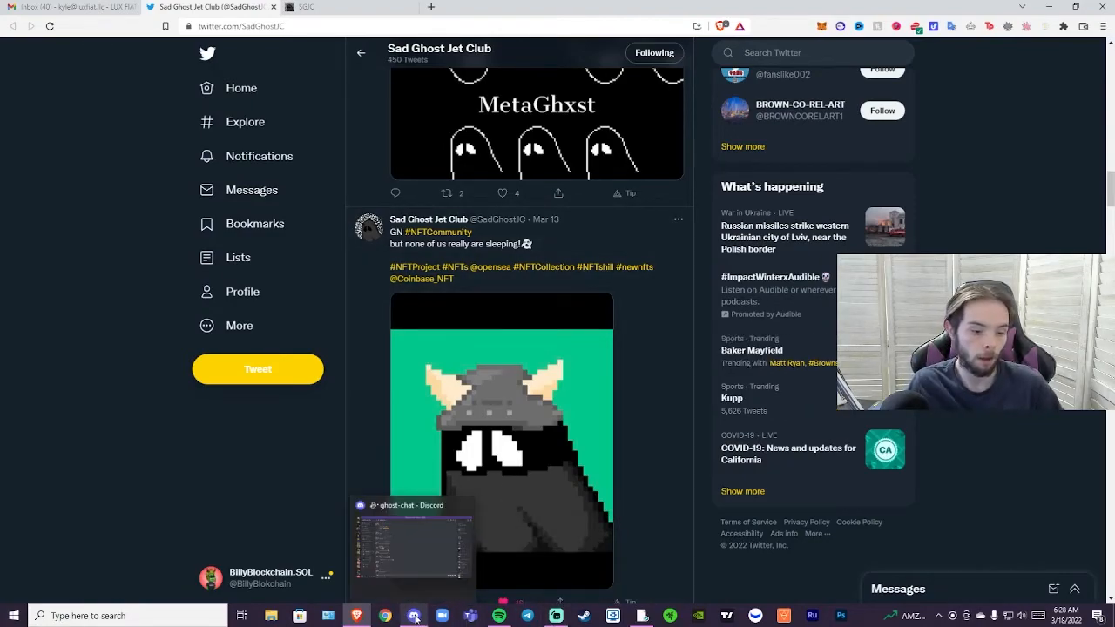
Step: Switch to Discord's Sad Ghost Jet Club server on the ghost-chat channel
click(413, 616)
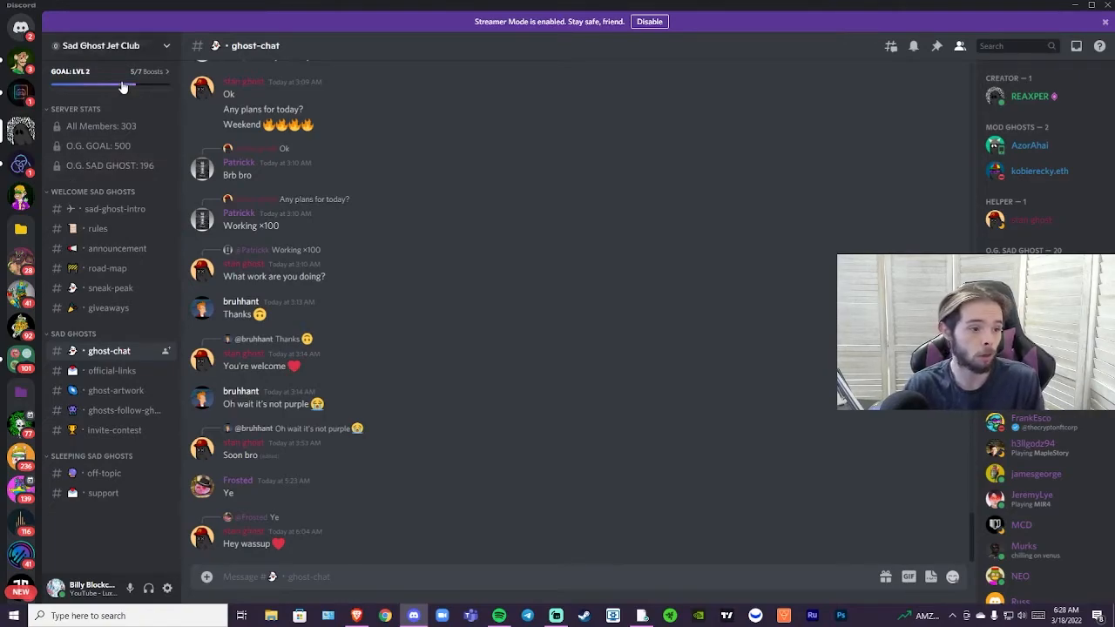
mouse_move(122, 87)
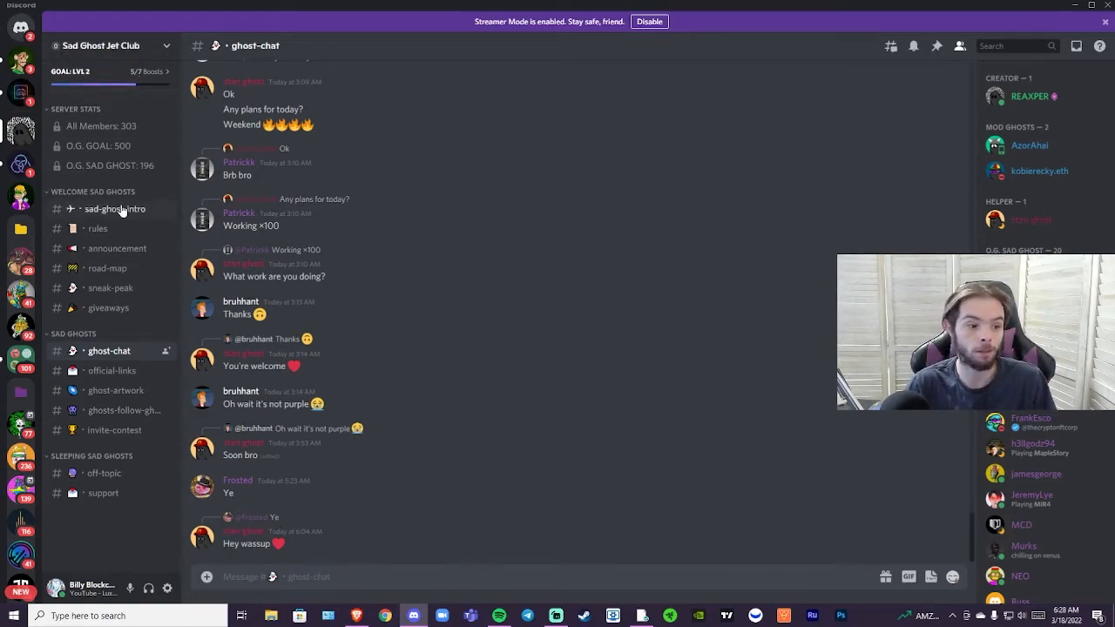
mouse_move(216, 249)
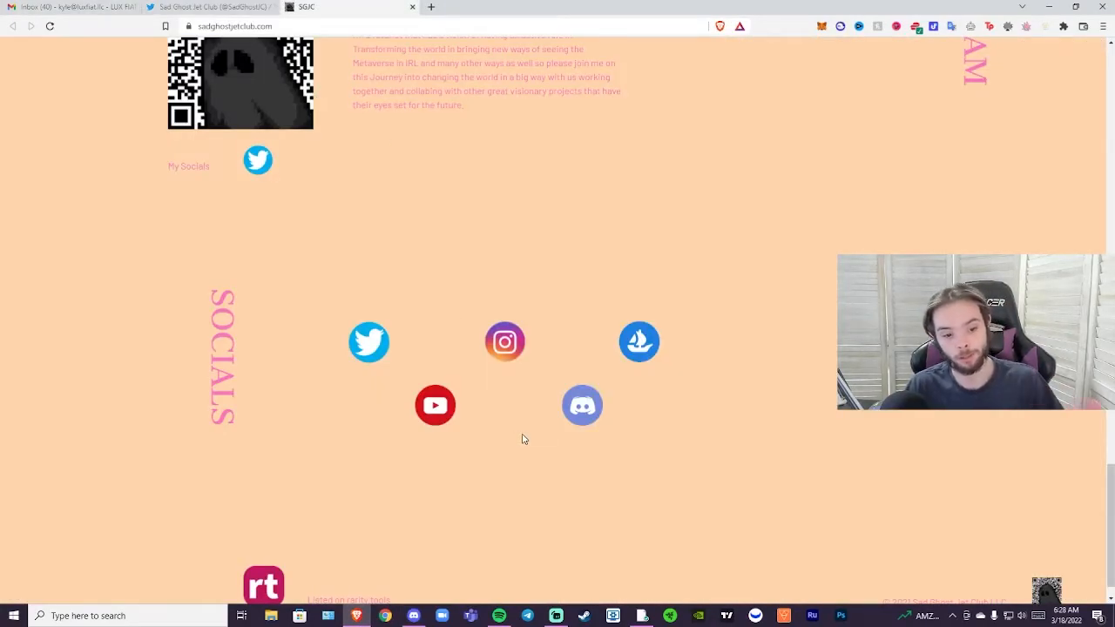
Step: Scroll up from Socials past team and roadmap to the 0.04 eth April 2 mint panel
scroll(down, 3)
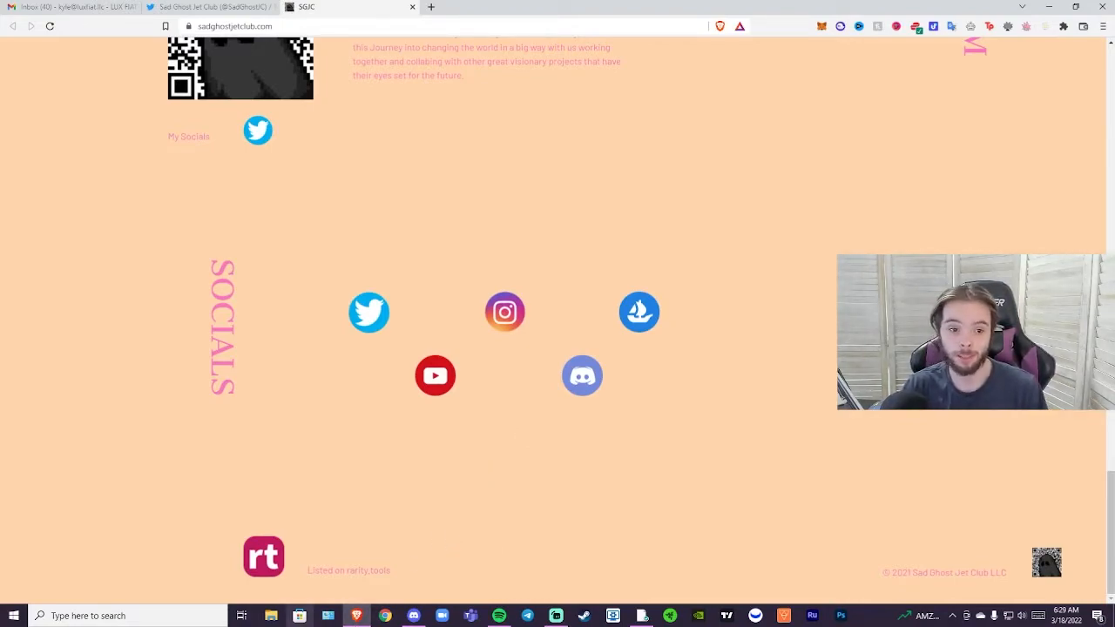
scroll(up, 3)
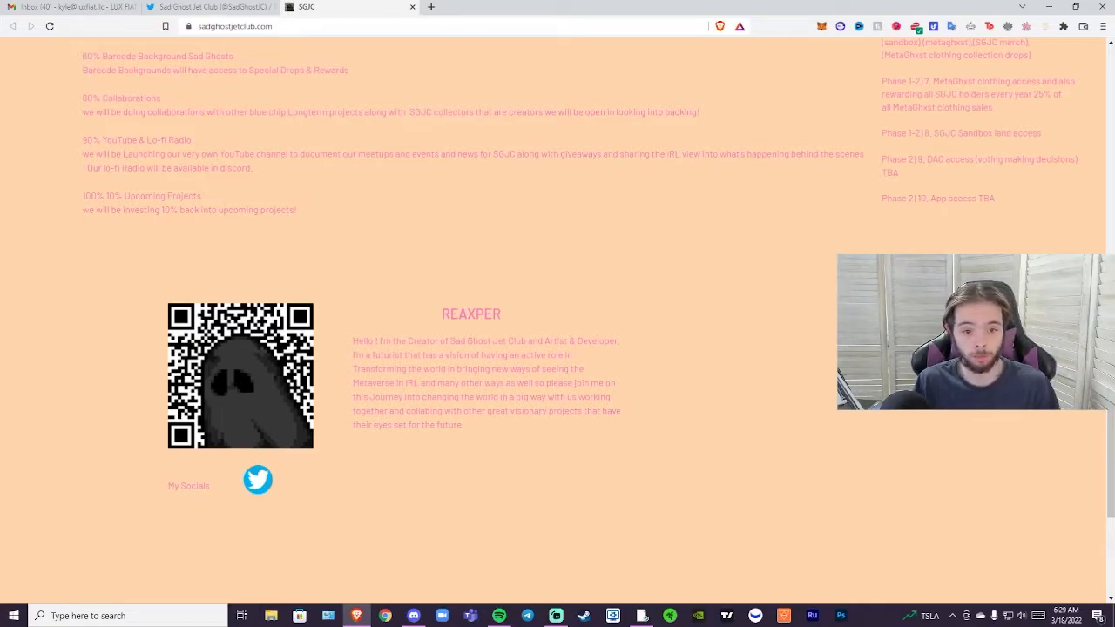
scroll(up, 3)
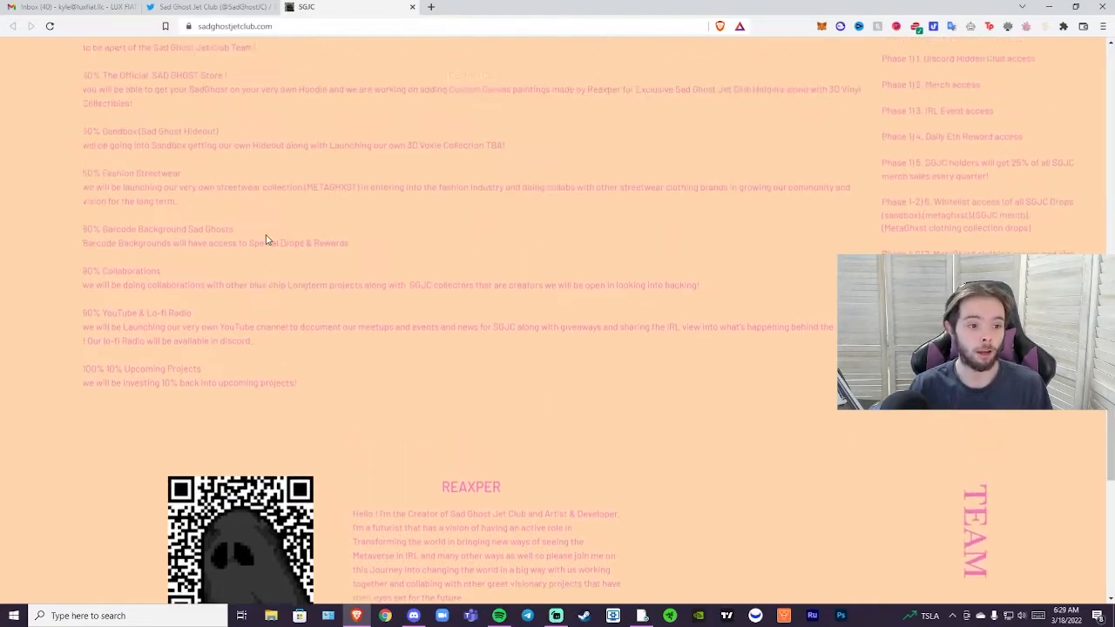
scroll(up, 3)
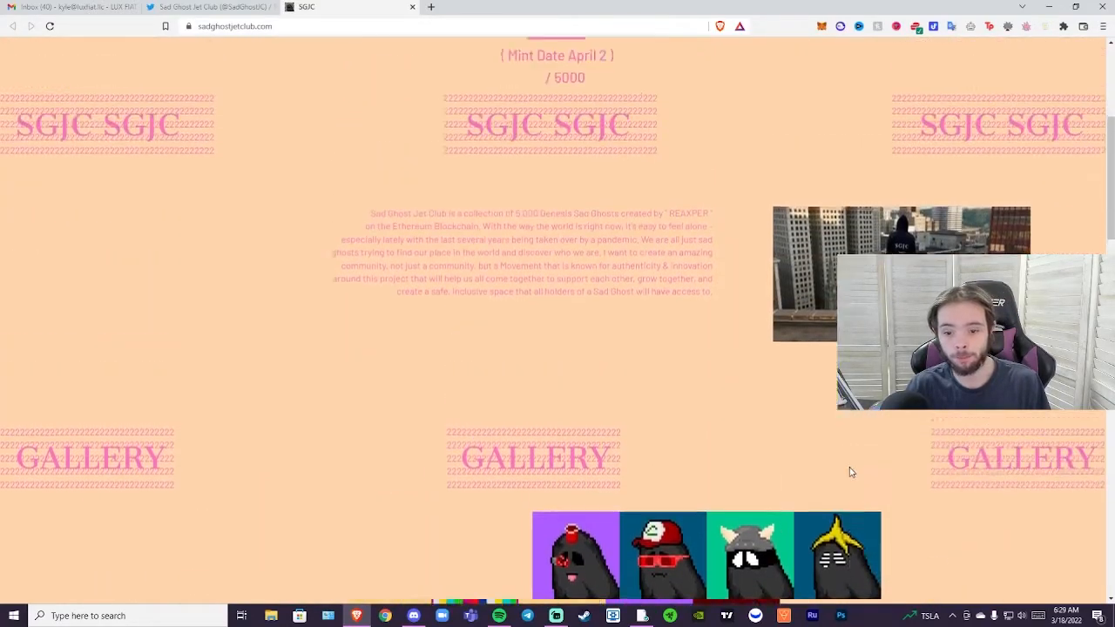
scroll(up, 3)
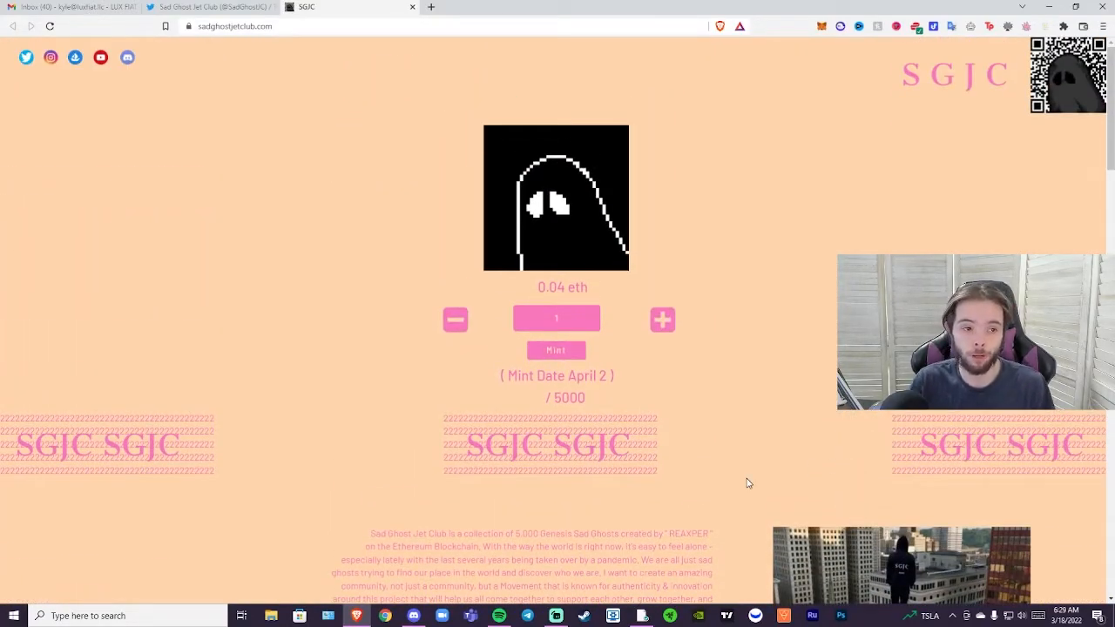